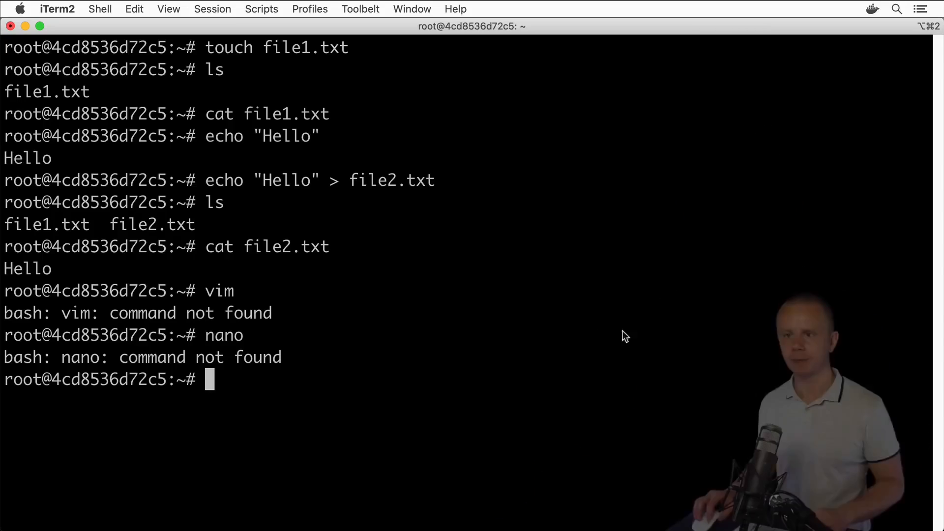
Run apt-get update to refresh the Ubuntu package lists
type("apt-ge")
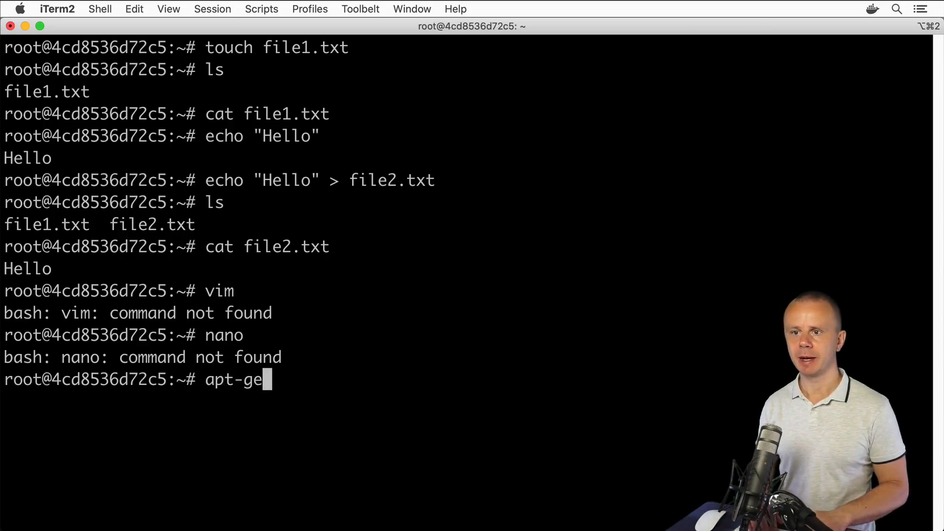
type("t update")
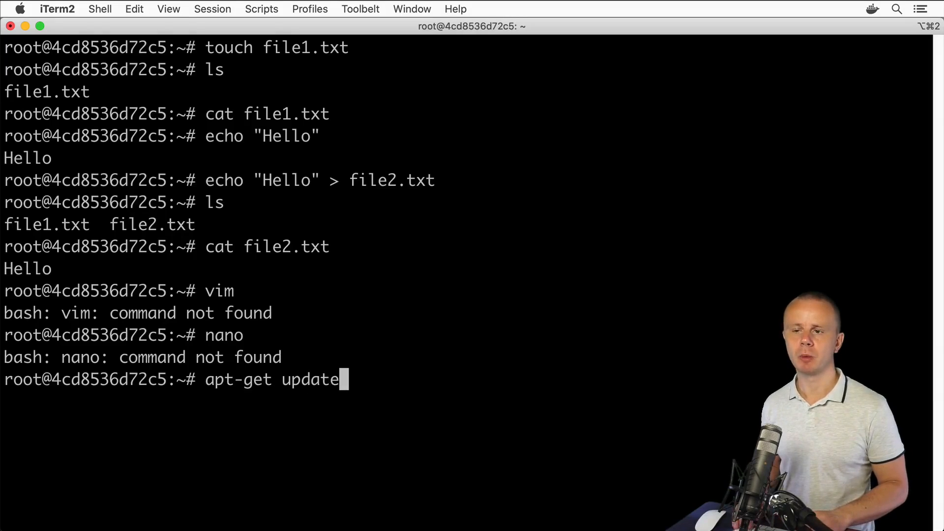
key("Return")
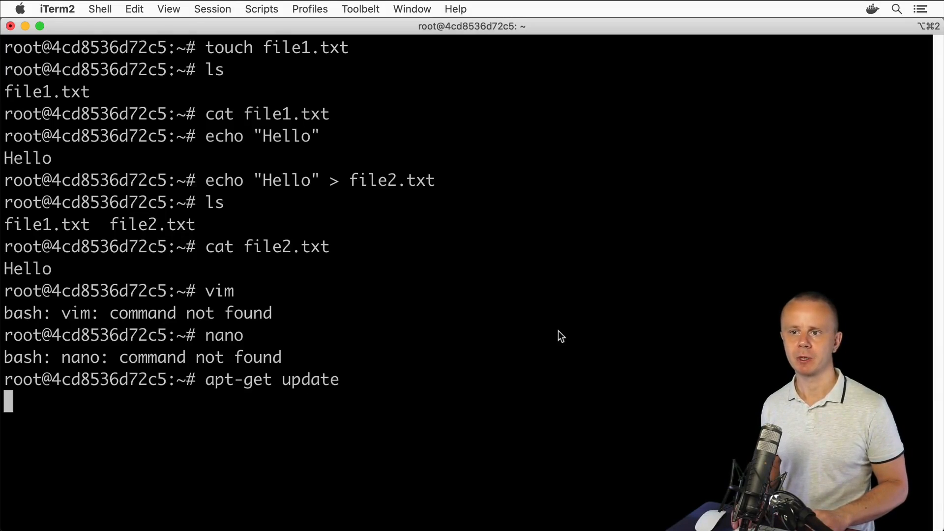
key("Return")
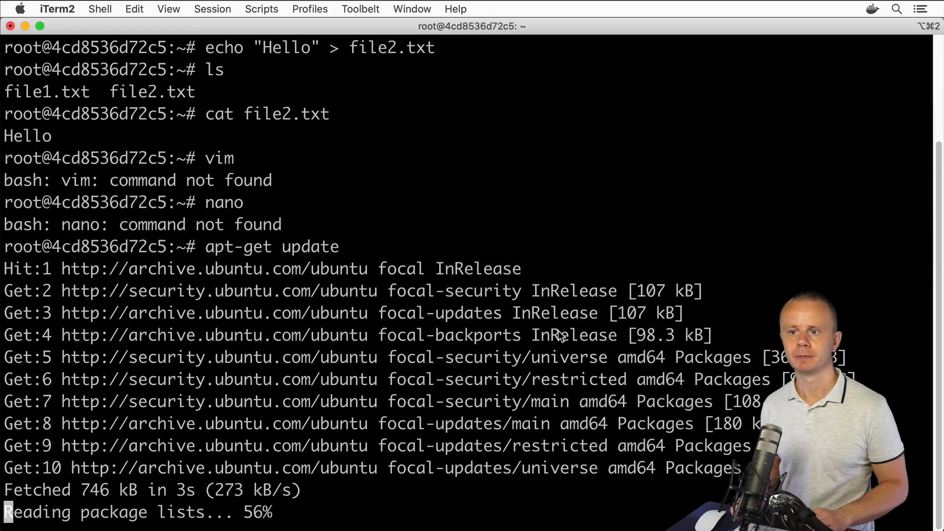
Run apt-get install vim nano and answer y to install them with their dependencies
type("ap")
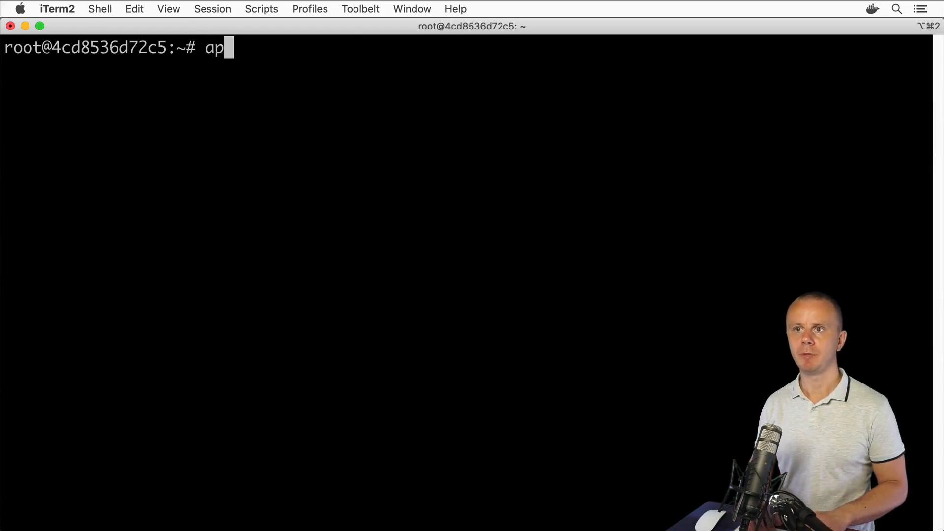
type("t-get ins")
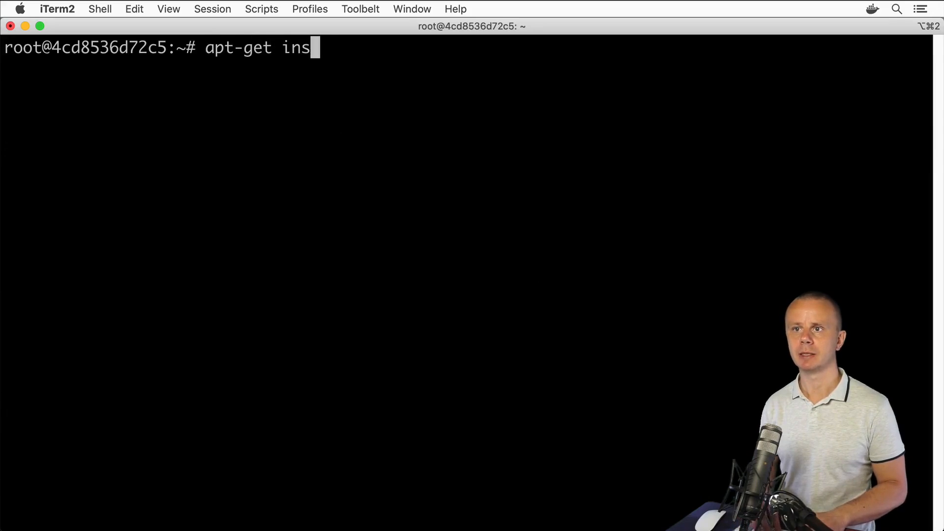
type("tall vim")
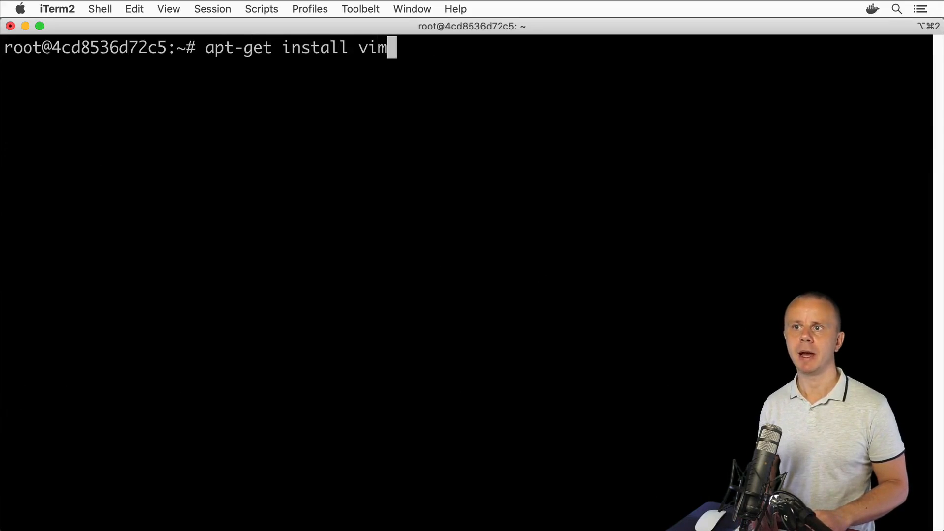
type("nano")
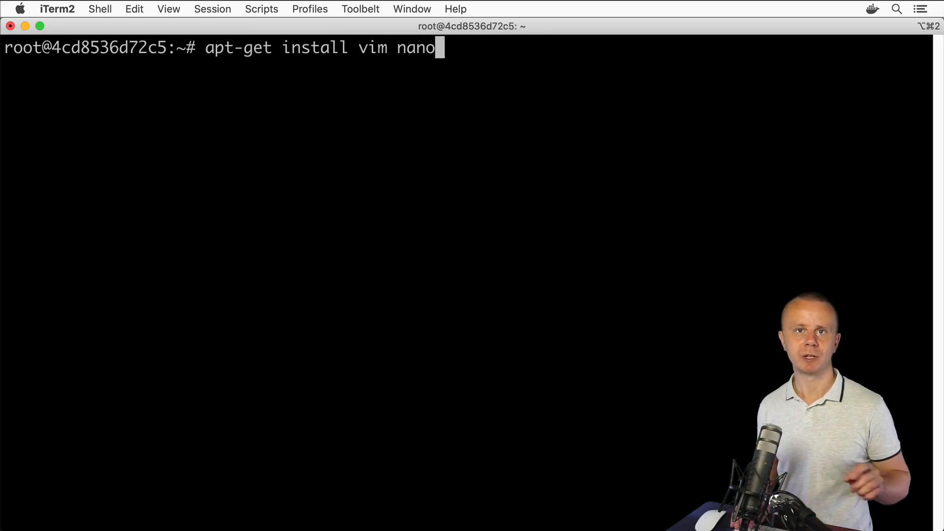
key("Return")
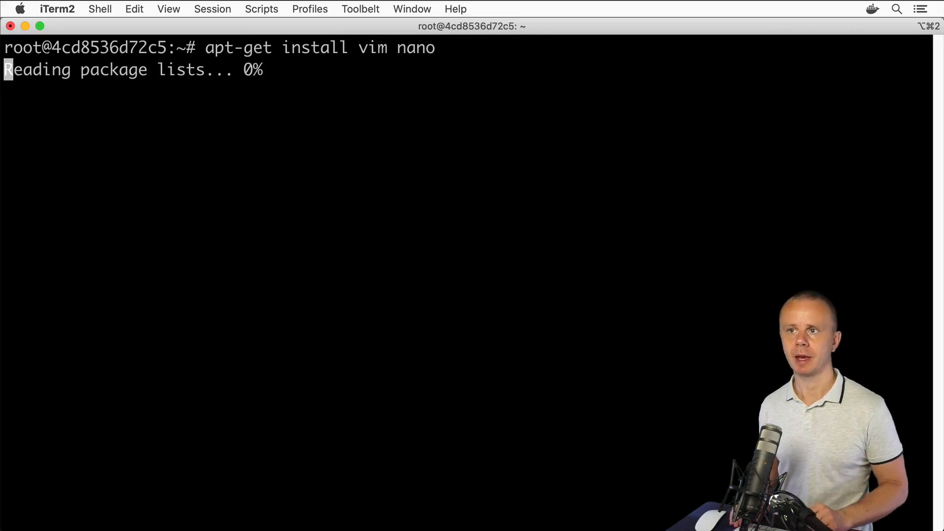
type("you want to continue? [Y/n] y")
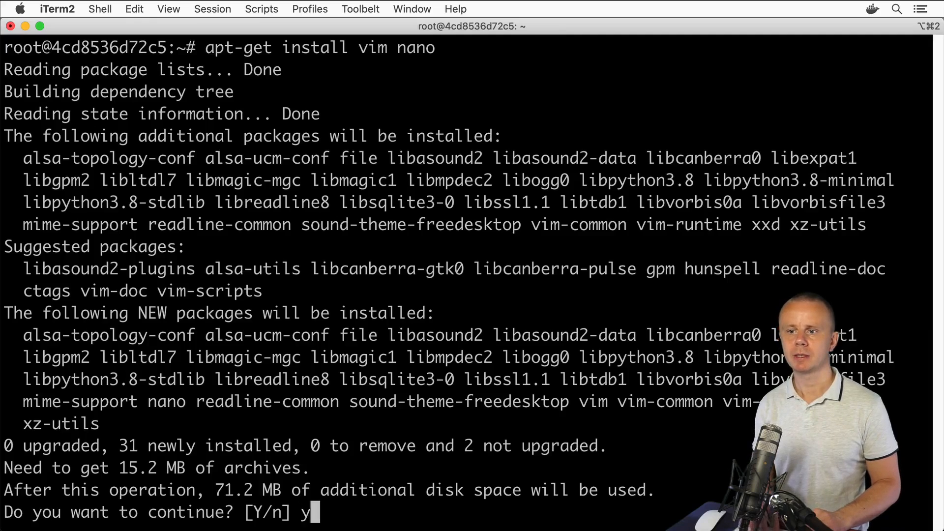
key("Return")
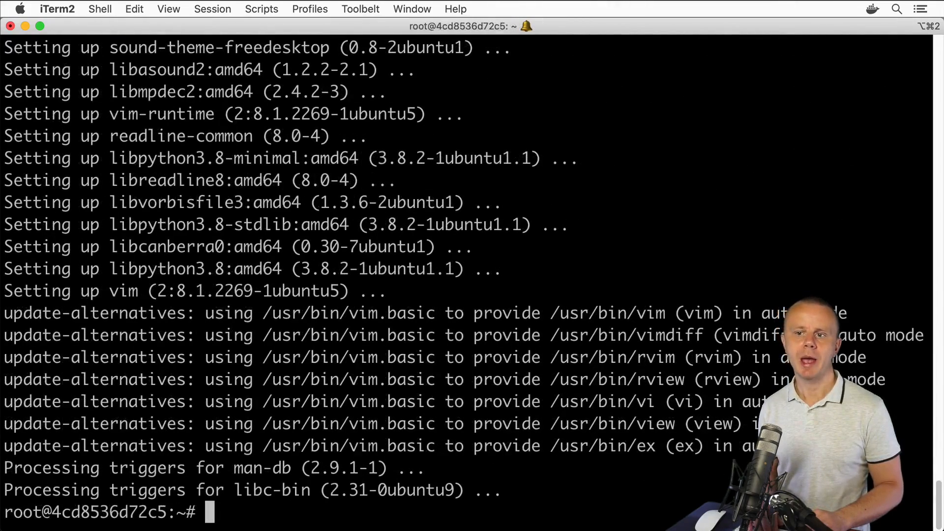
Launch vim and quit with :q, launch nano and exit with Ctrl+X, then list files
type("vim")
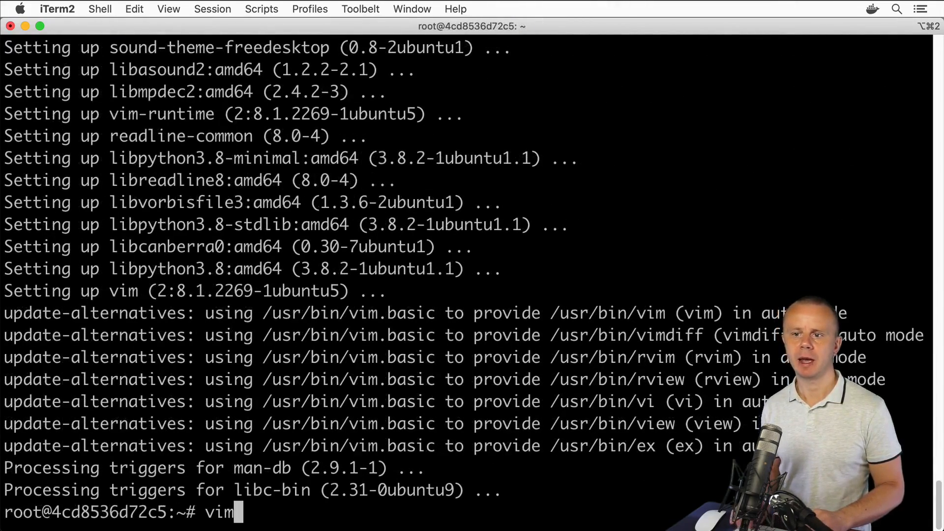
key("Return")
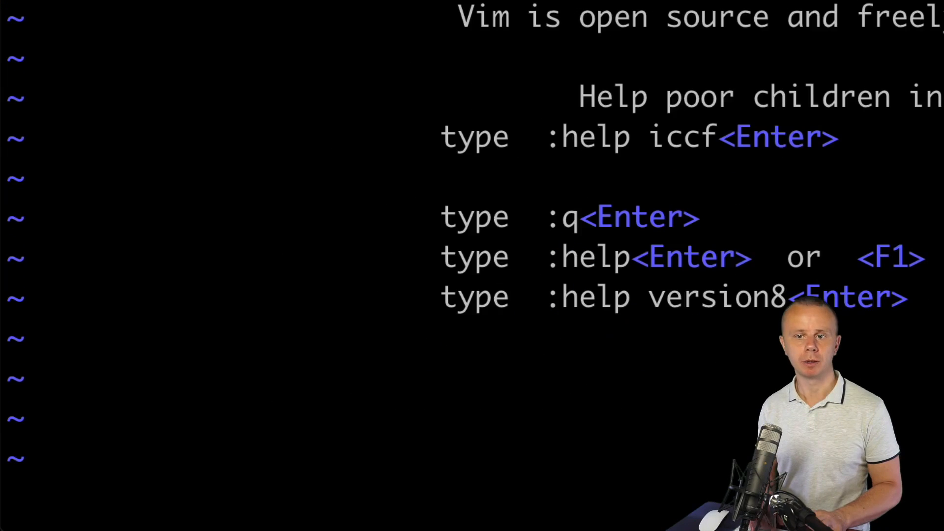
type(":q")
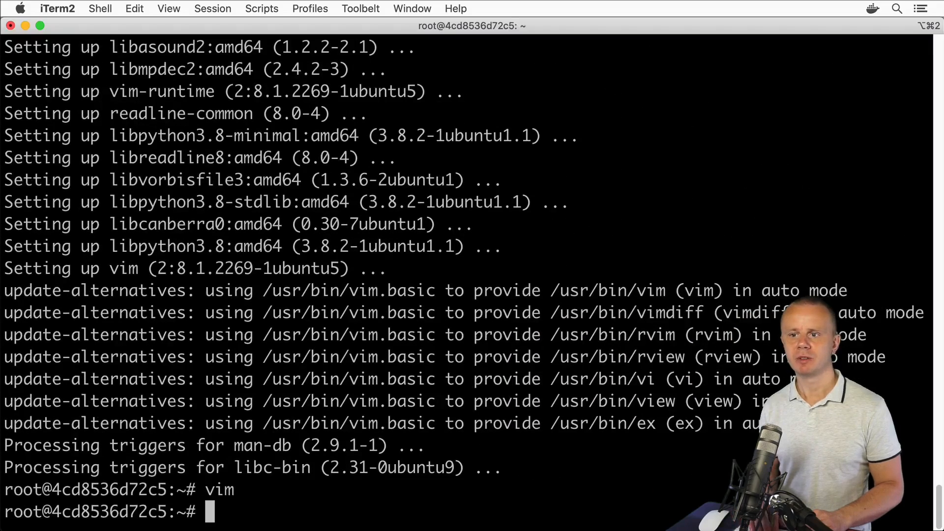
type("n")
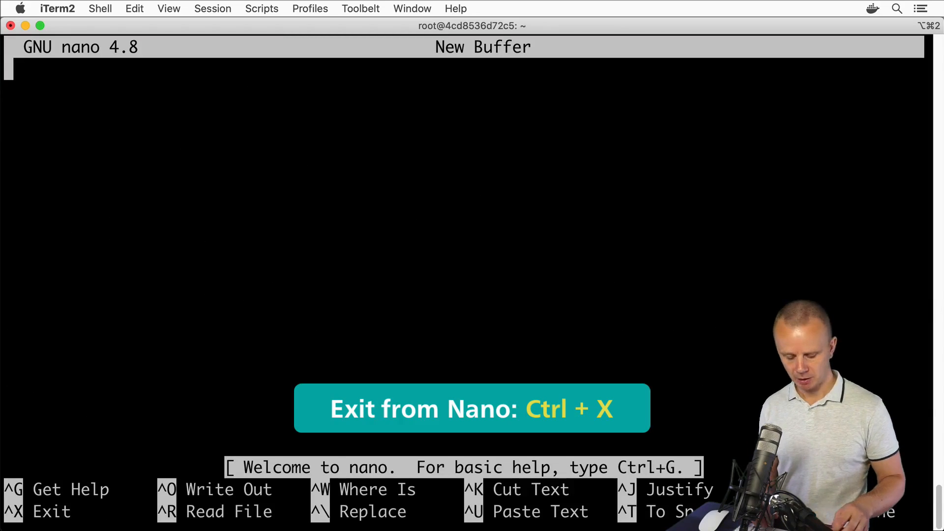
key("ctrl+x")
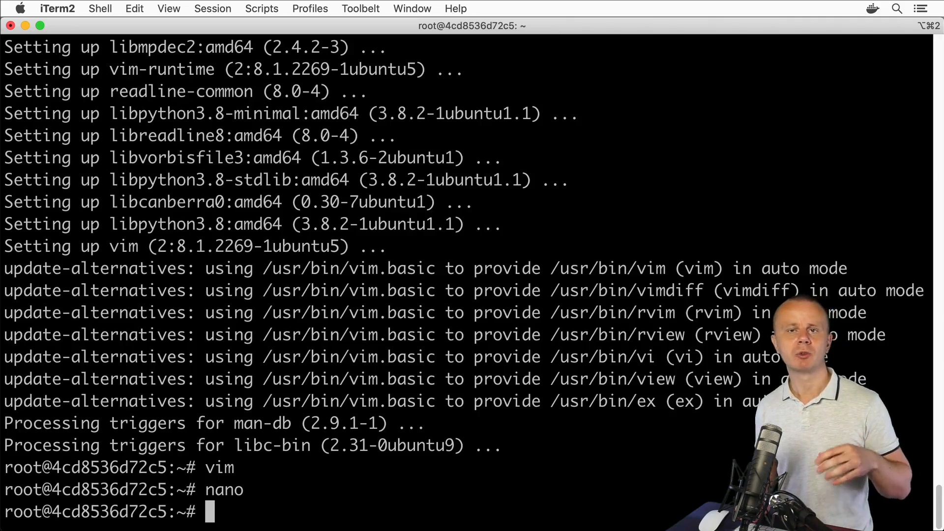
type("ls")
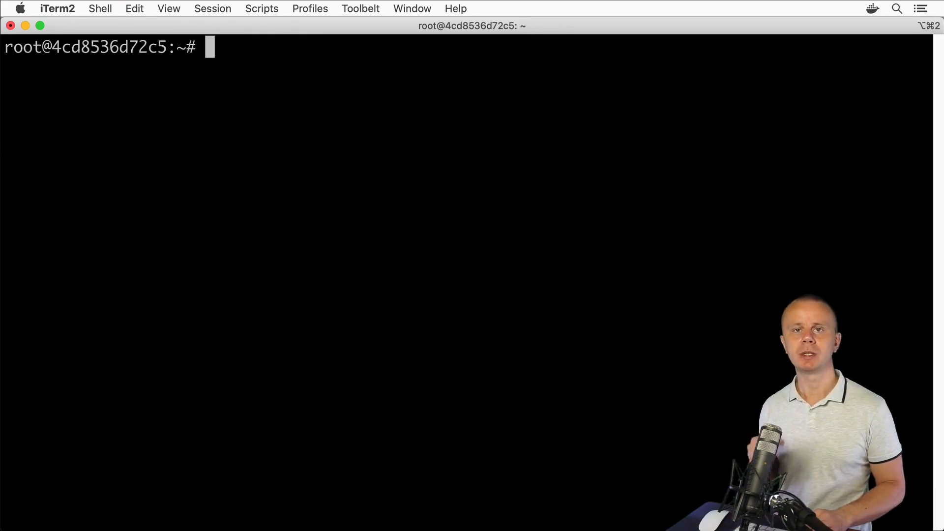
Start vim on a new file1
type("vi")
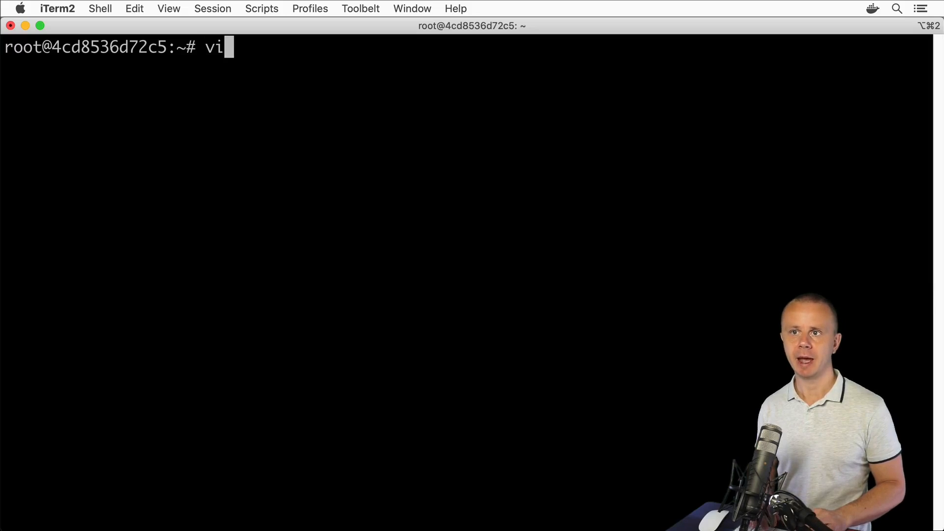
type("m file1")
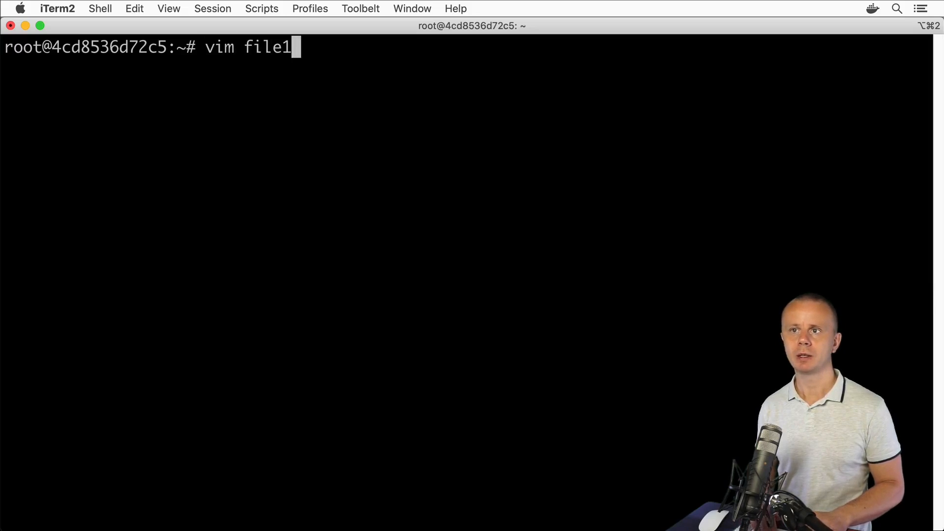
key("Return")
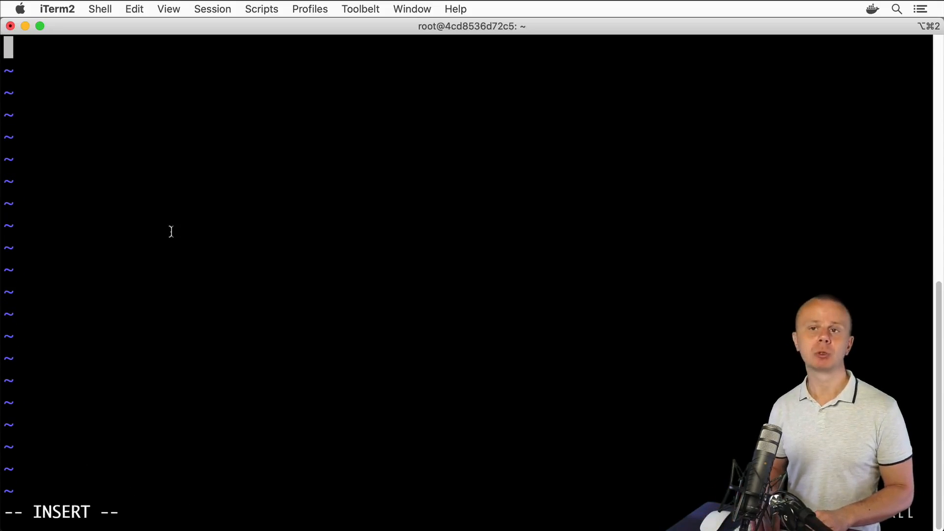
Enter the lines Hello, Hi, a blank line and Hey there, then leave insert mode
type("Hello")
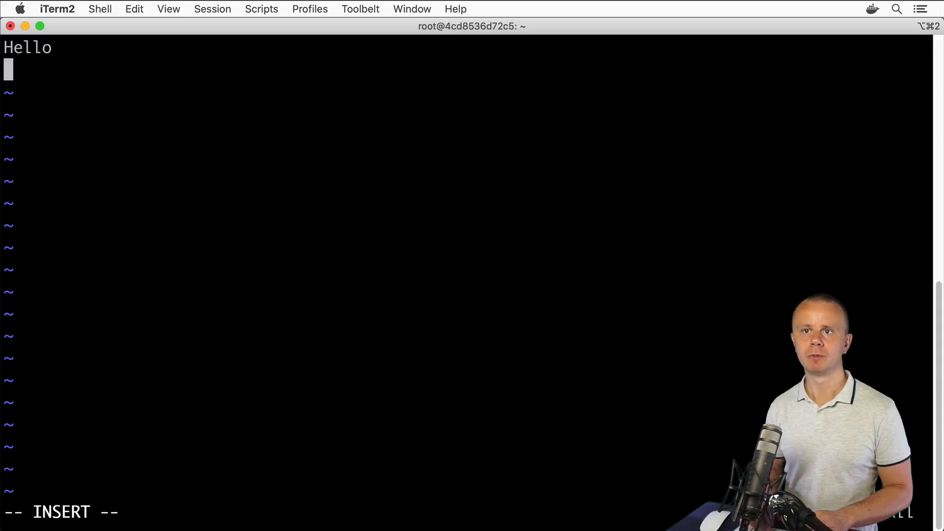
type("Hi")
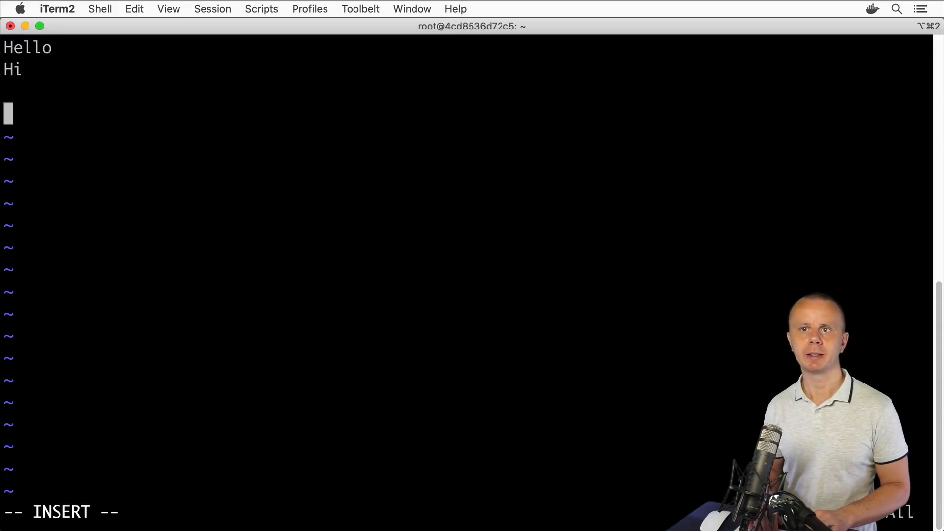
type("Hey")
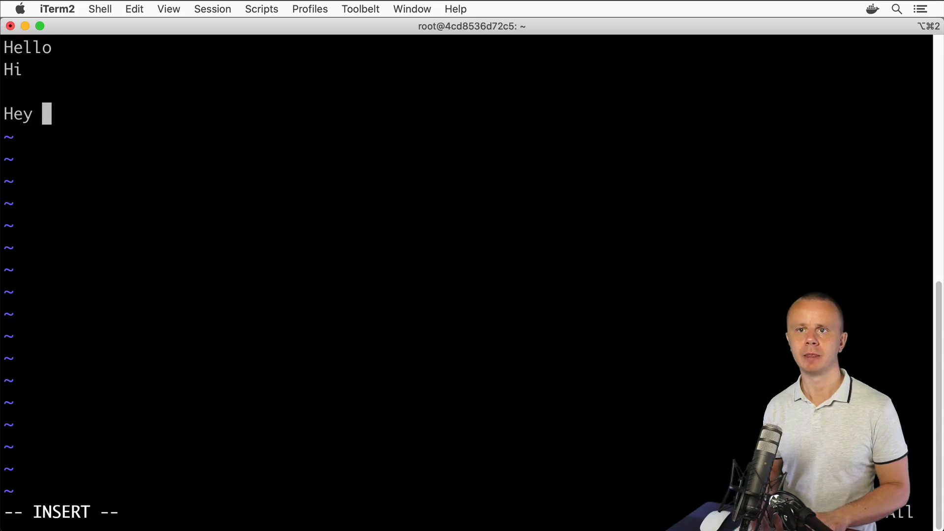
type("there")
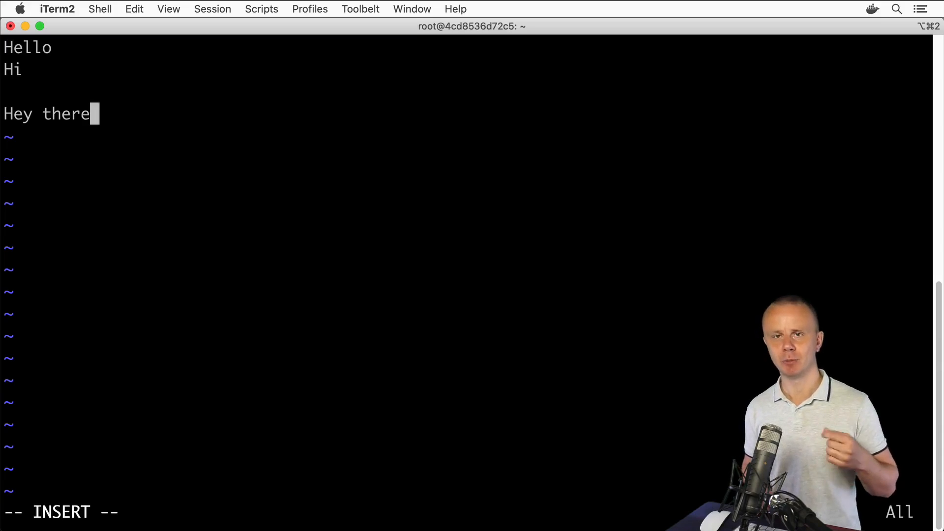
key("Escape")
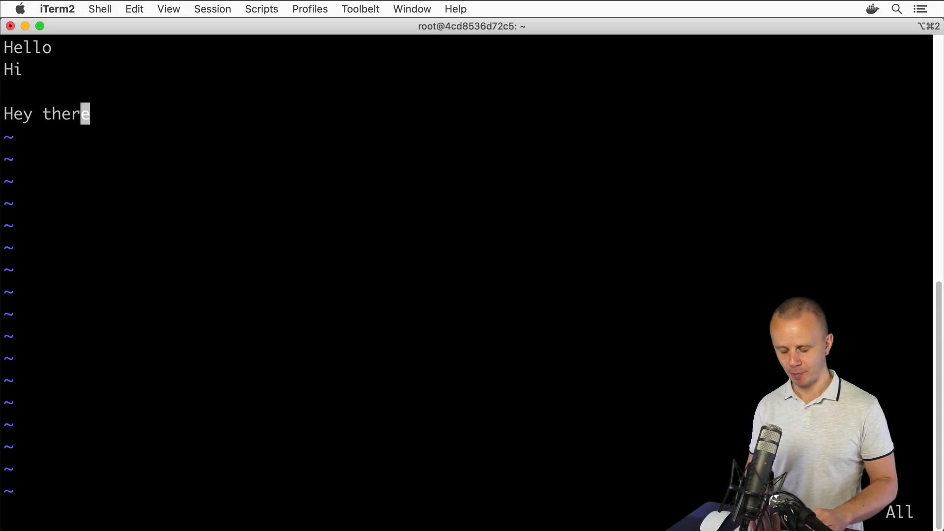
Write file1.txt and quit vim with :wq
type(":wq")
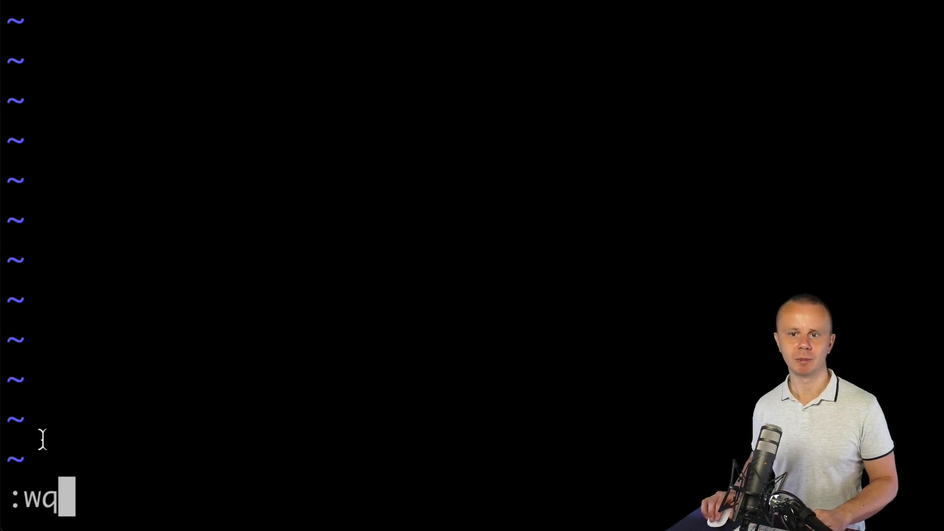
mouse_move(367, 364)
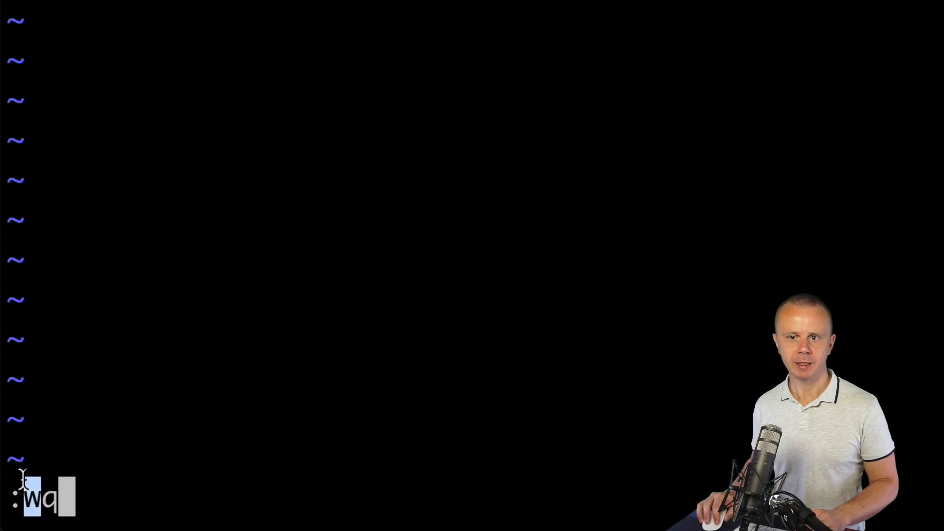
key("Return")
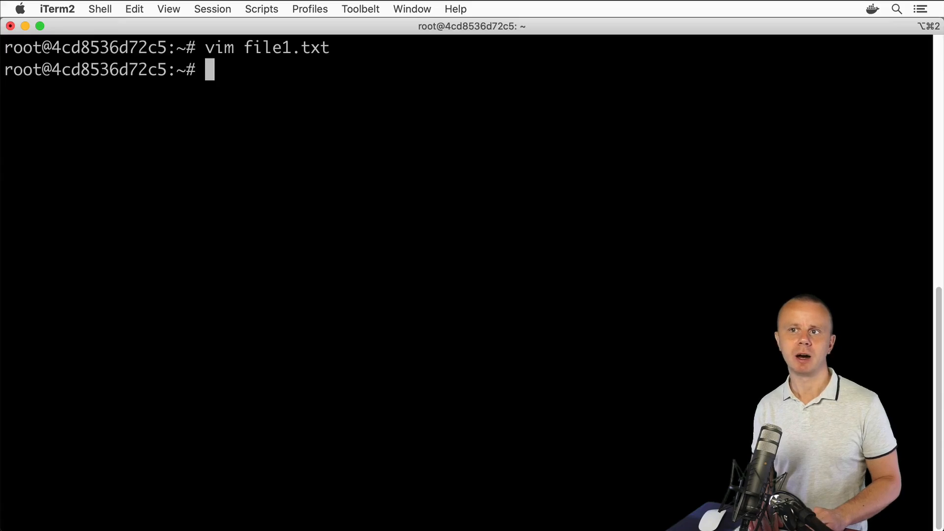
Print file1.txt with cat to confirm its saved lines
type("cat")
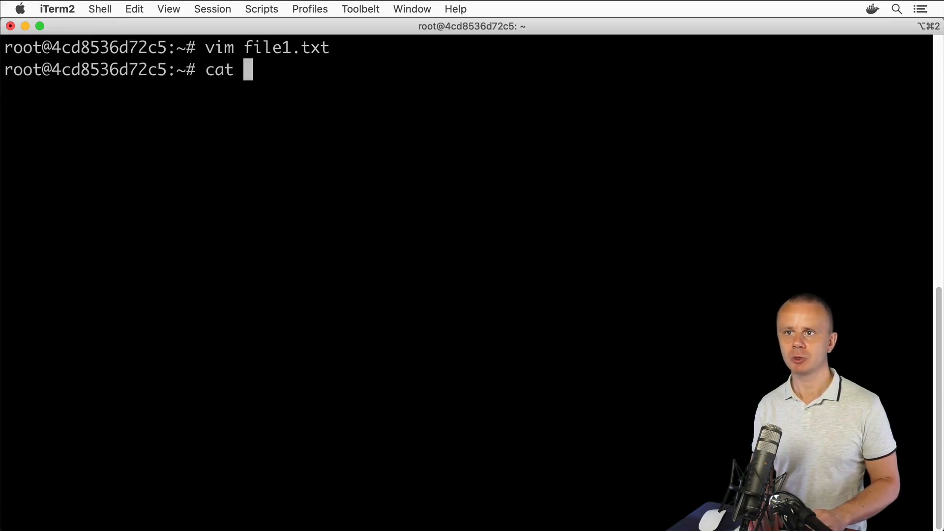
type("file")
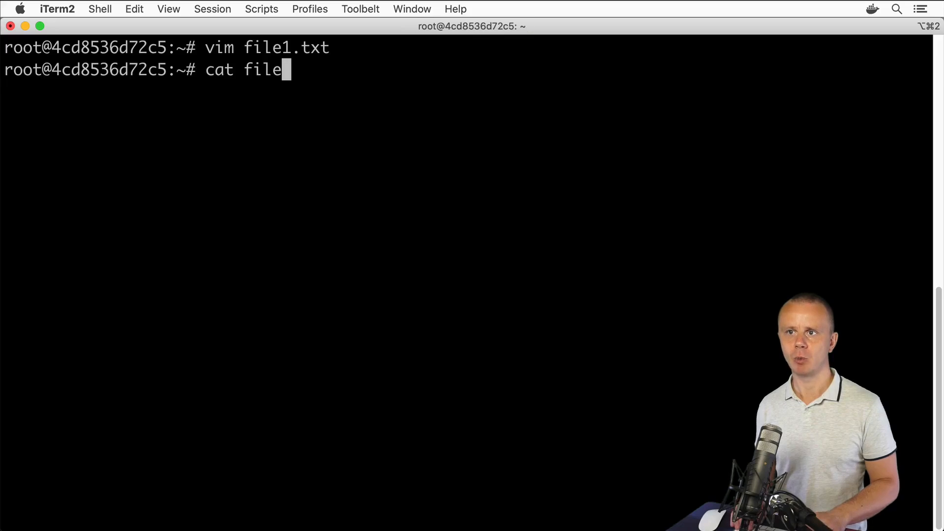
key("Return")
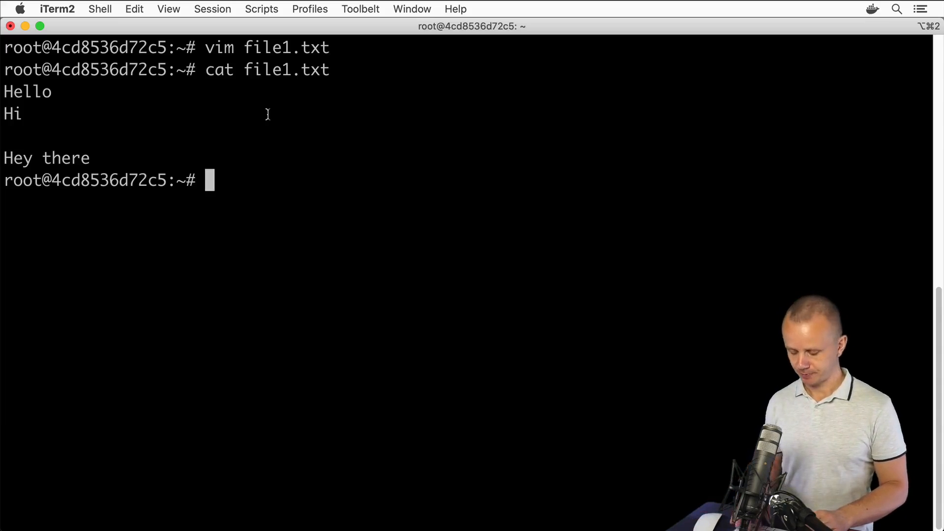
type("nano")
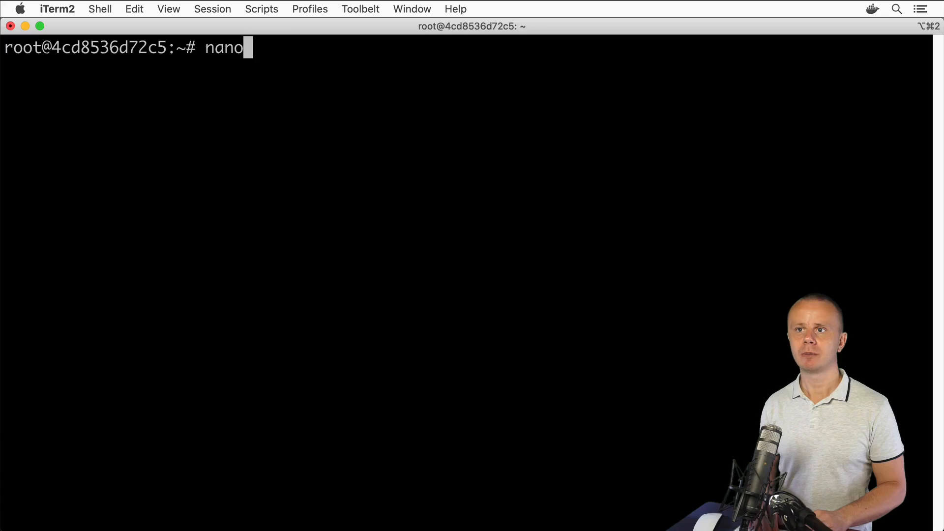
Edit file2.txt in nano adding Hi and Good day below Hello, then save and exit
type("file2.txt")
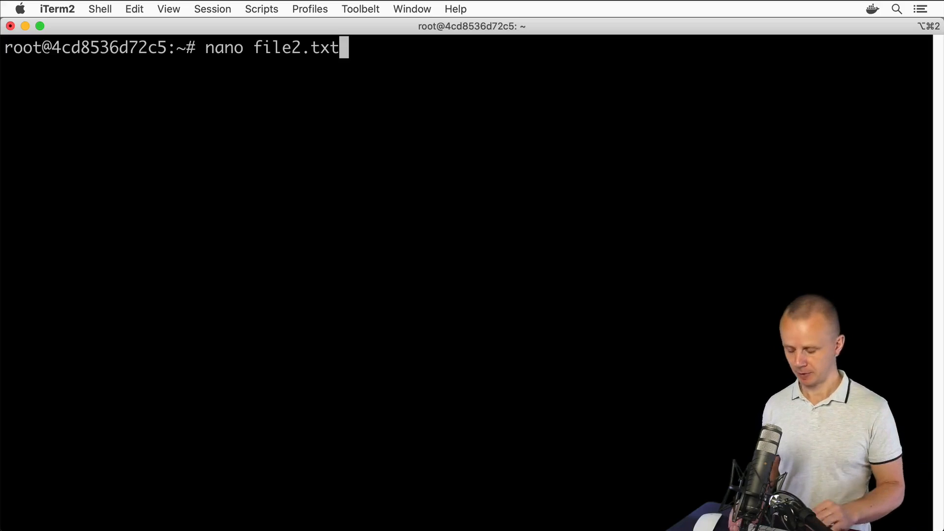
key("Return")
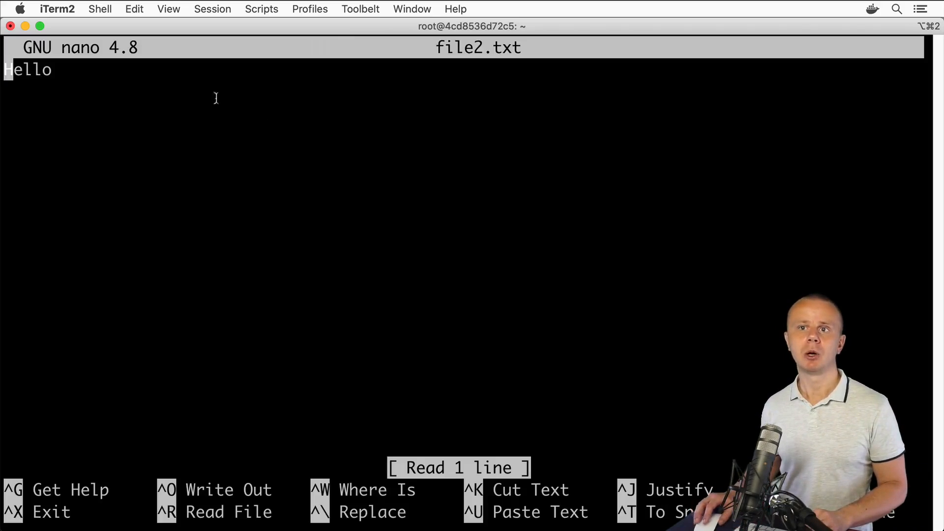
key("Return")
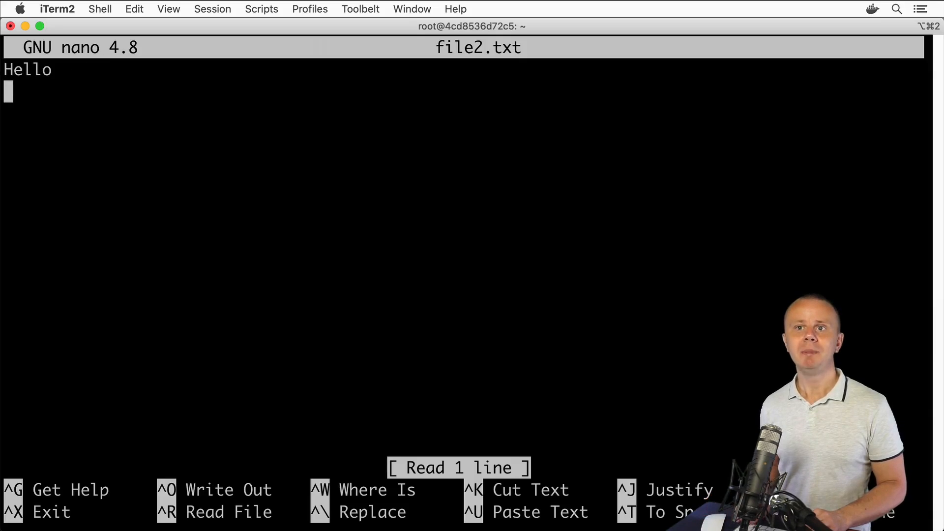
type("Hi")
left_click(464, 180)
type("G")
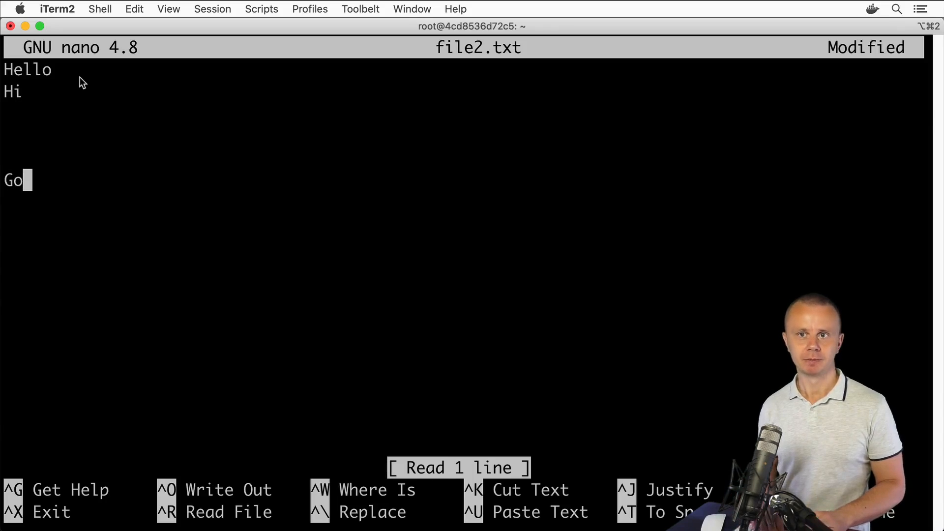
type("od day")
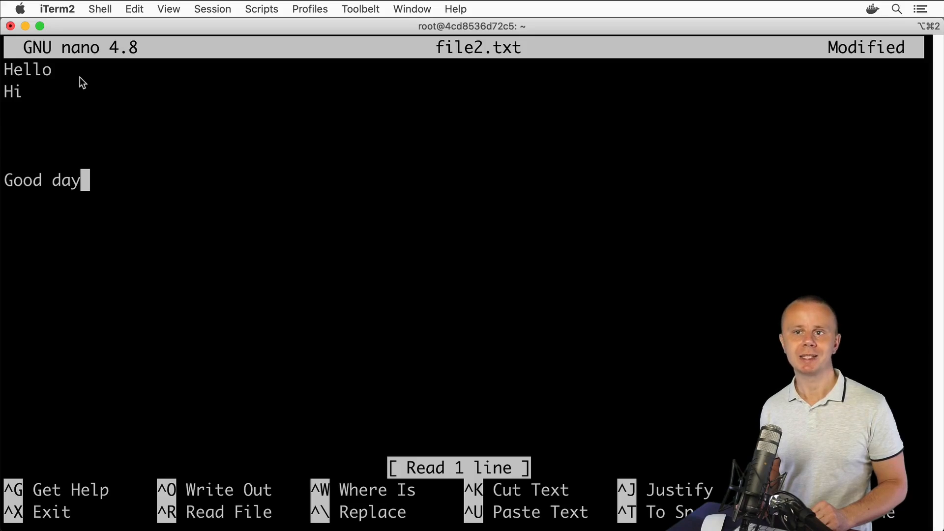
key("ctrl+x")
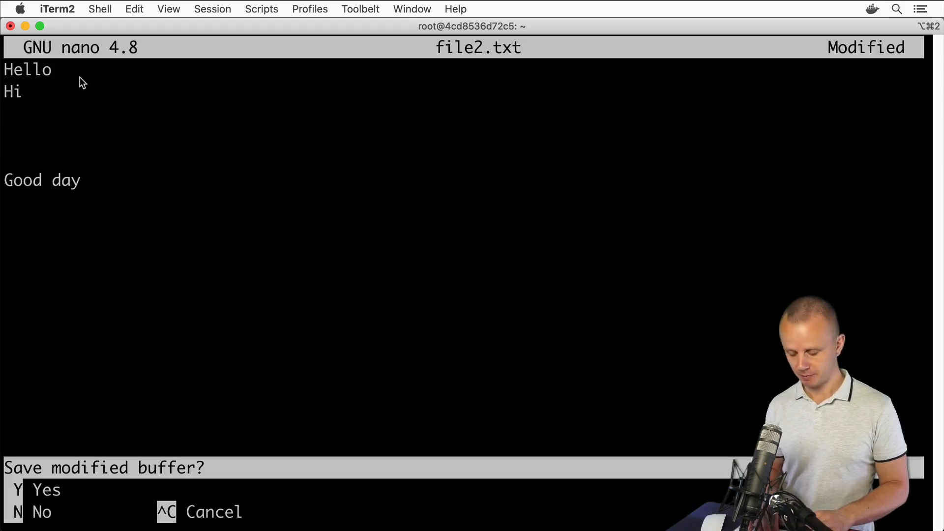
key("y")
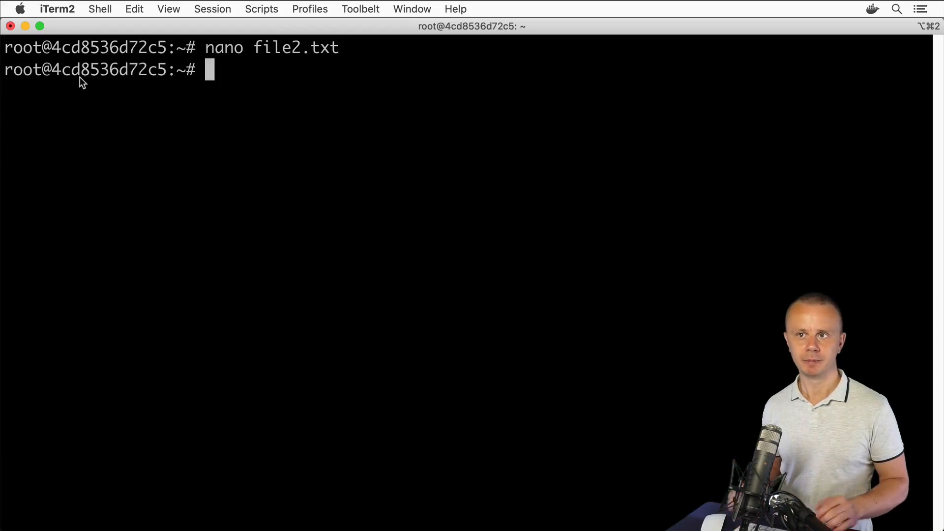
Print file2.txt with cat, then start nano on a new empty file3.txt
type("cat file2.txt")
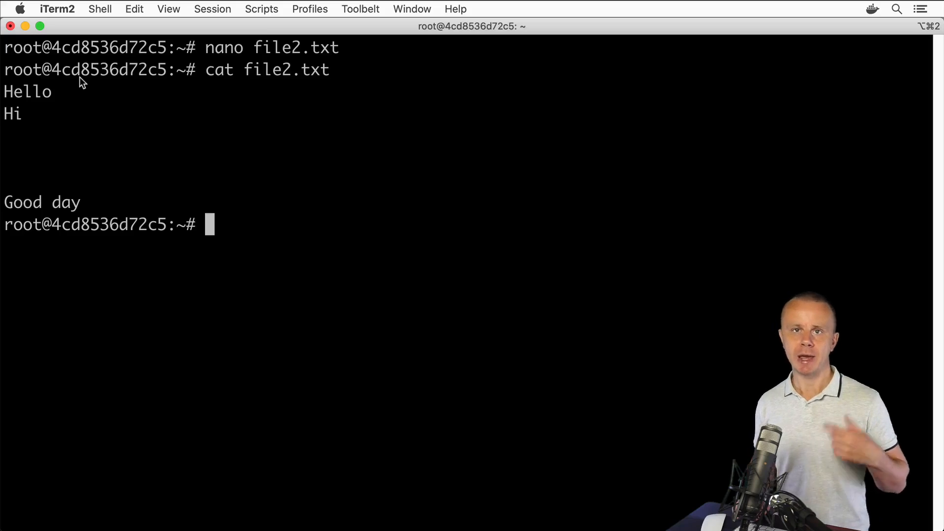
type("nan")
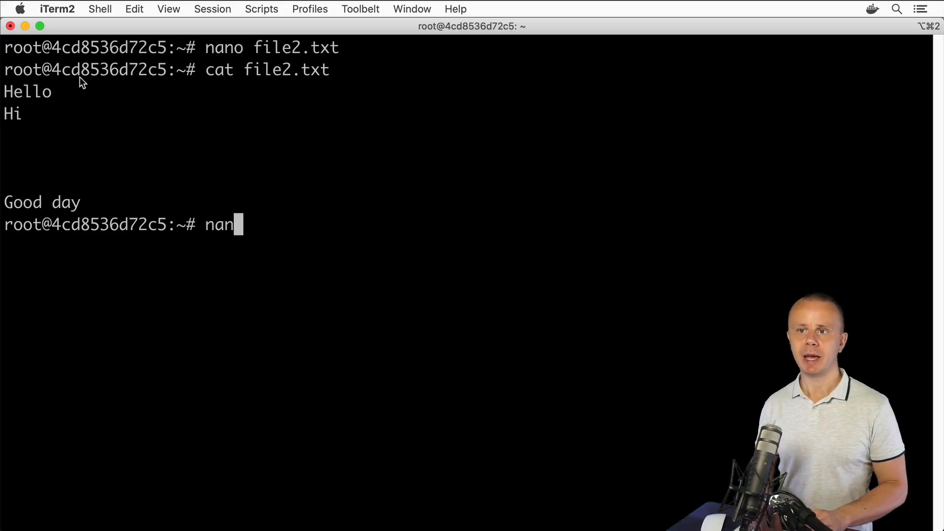
type("o")
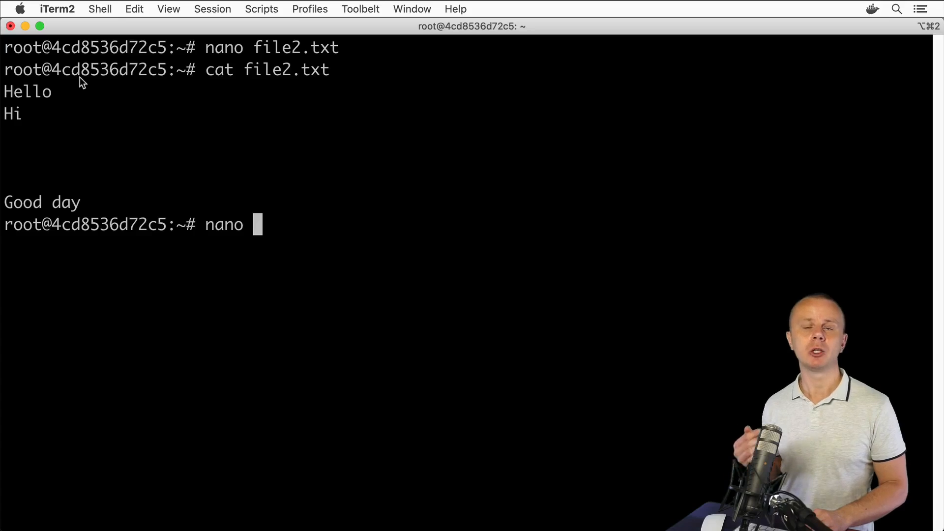
type("fil")
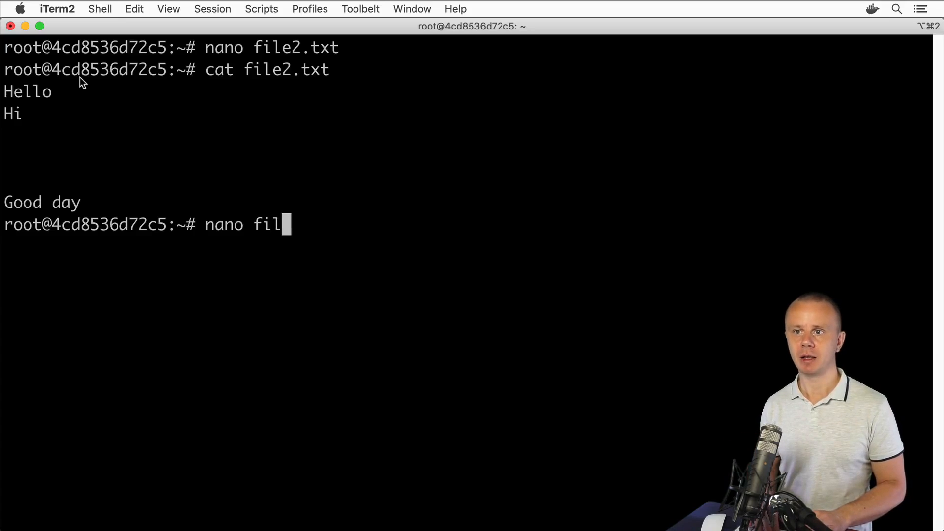
key("Return")
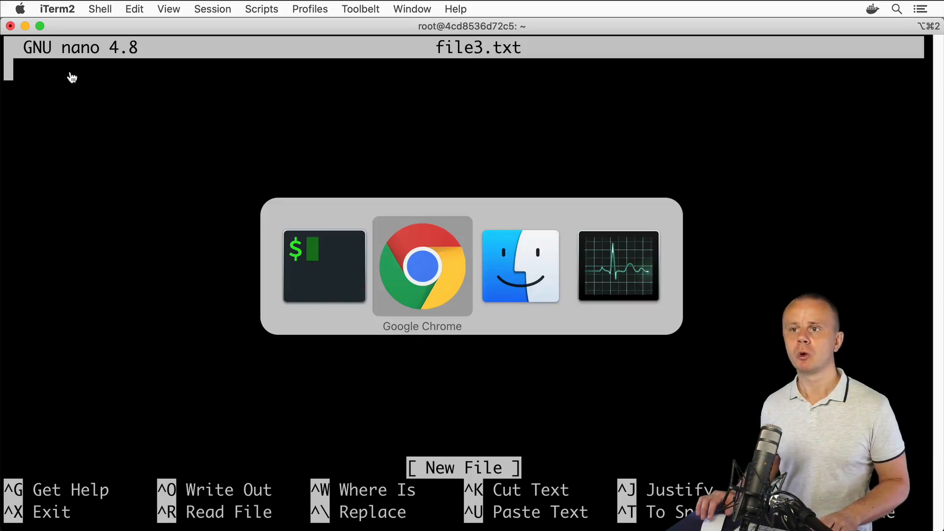
Search Google for lorem ipsum, go to lipsum.com and generate five paragraphs
left_click(422, 266)
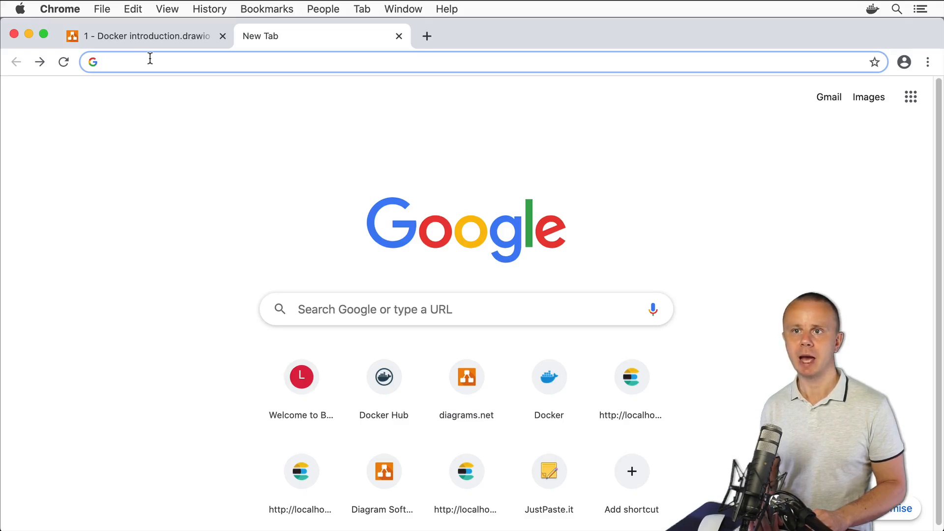
type("lorem ipsum")
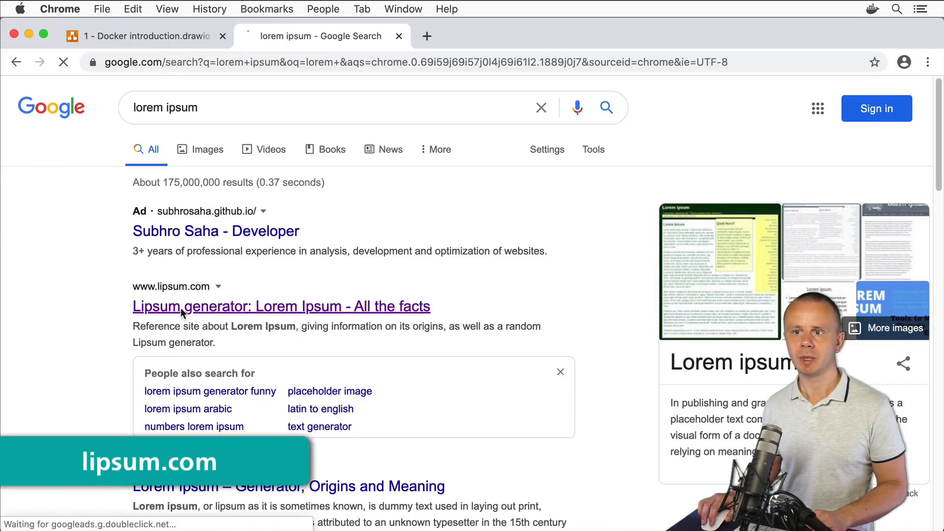
left_click(281, 307)
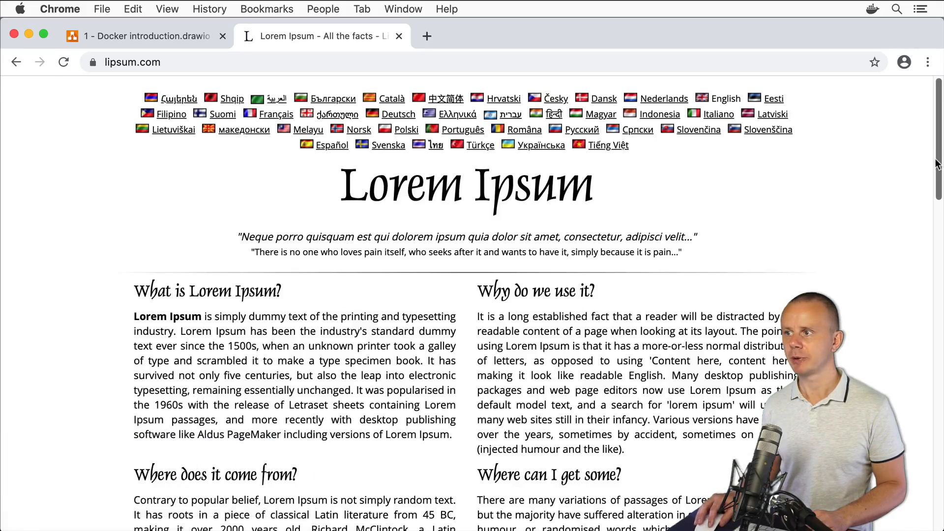
scroll("down", 3)
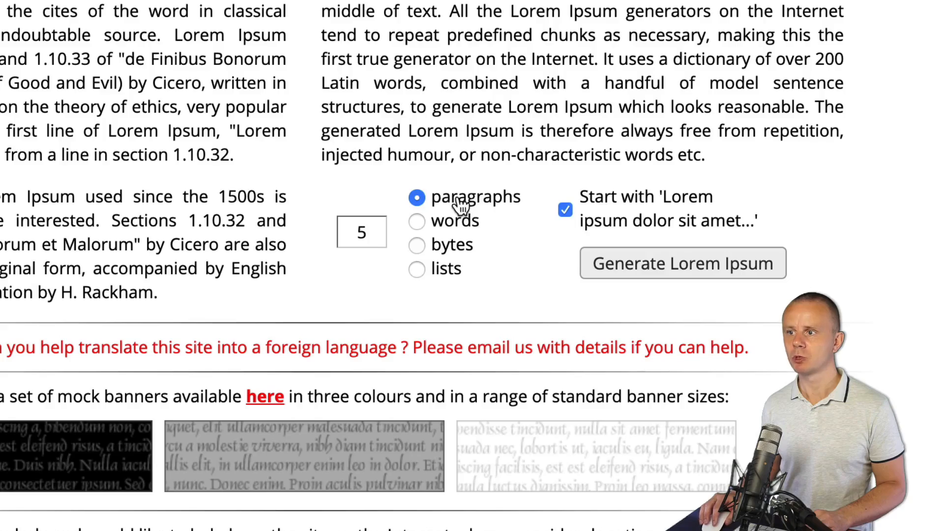
left_click(683, 264)
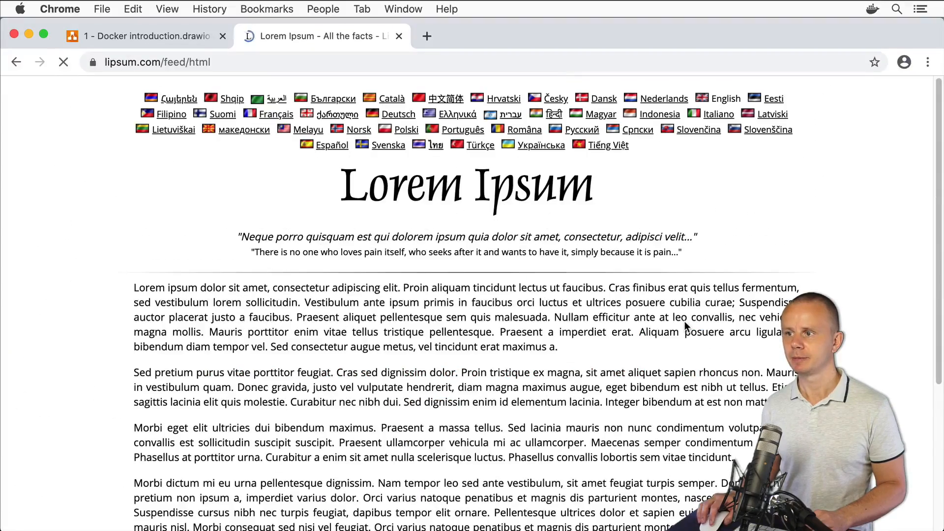
scroll("down", 3)
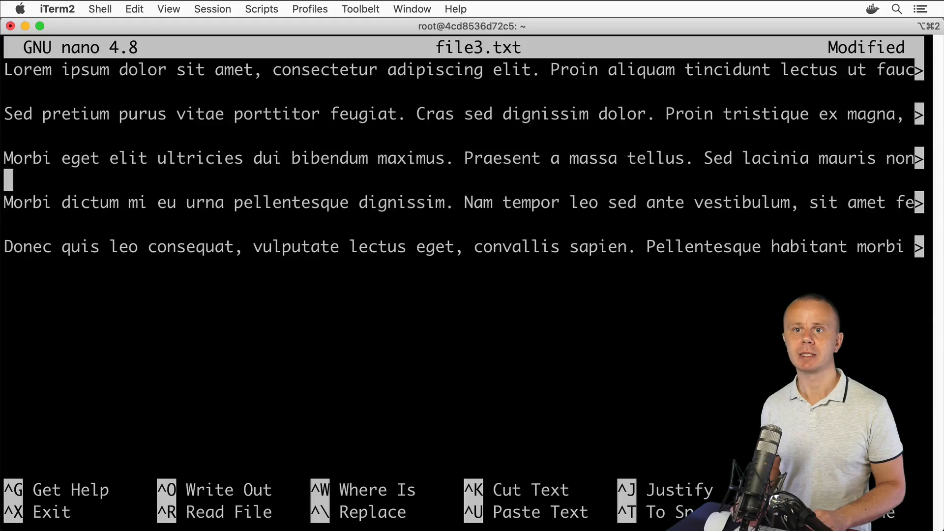
Move to the 'Morbi elit ultricies' paragraph in nano and cut it with Ctrl+K
key("Up")
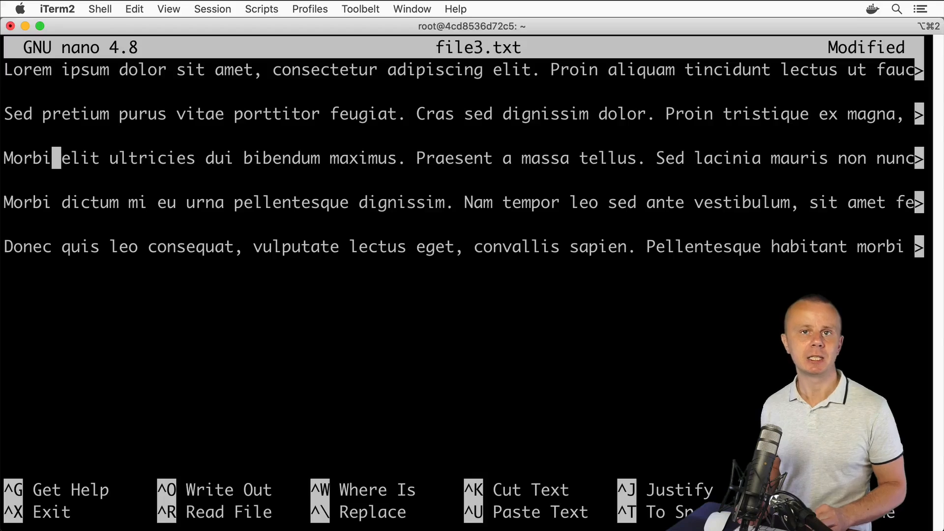
mouse_move(162, 144)
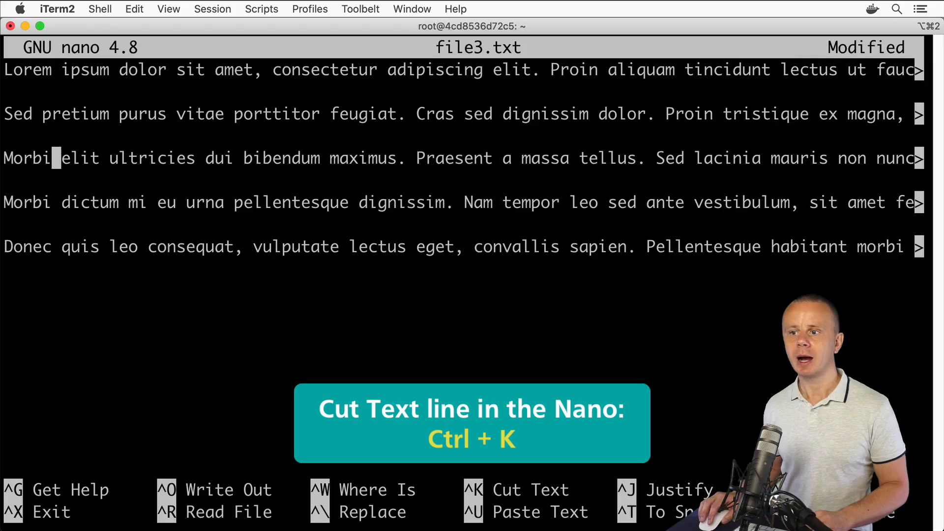
key("ctrl+k")
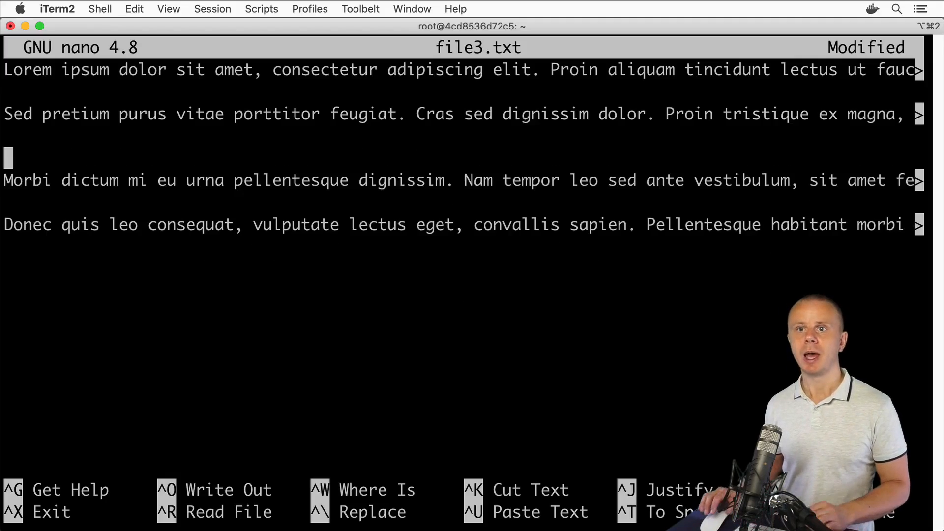
mouse_move(481, 313)
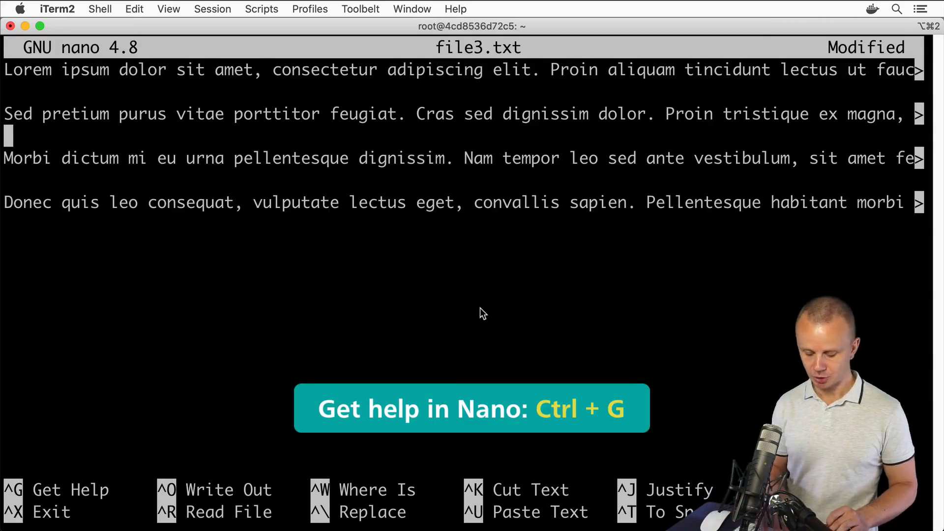
key("ctrl+g")
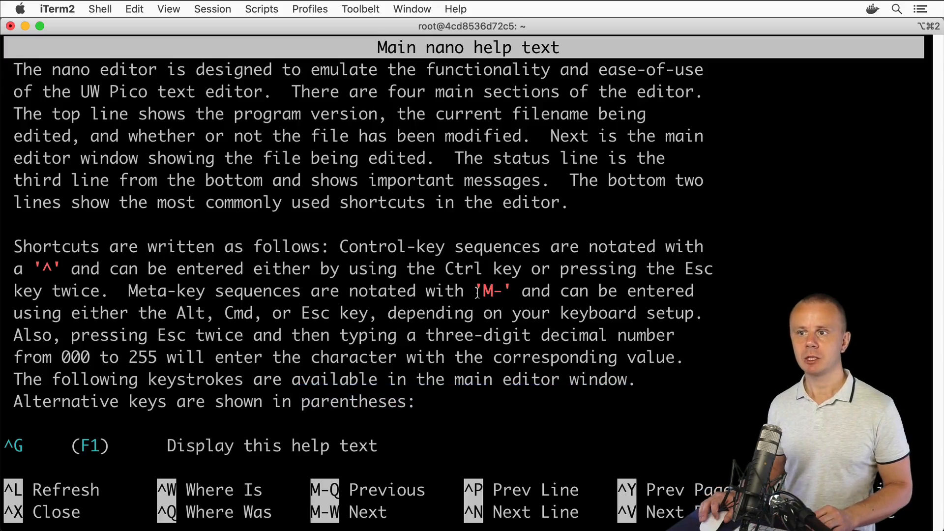
scroll("down", 3)
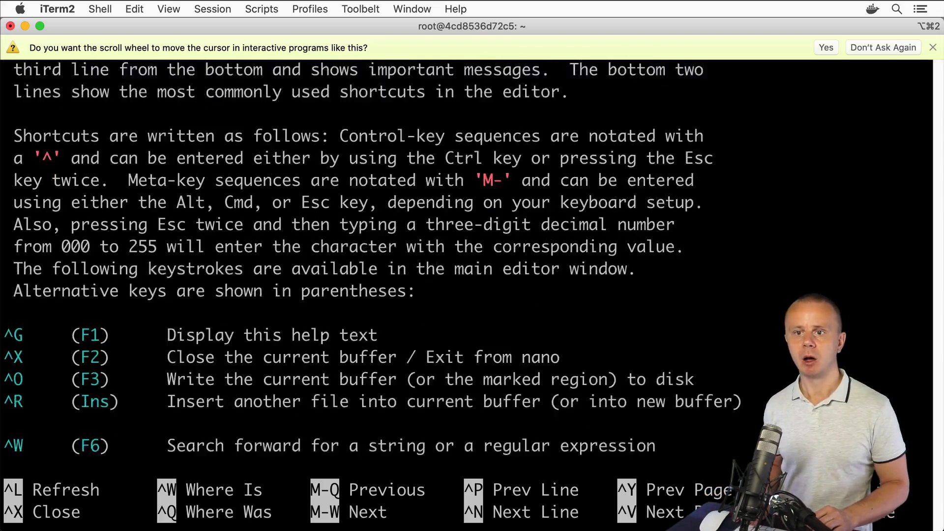
scroll("down", 3)
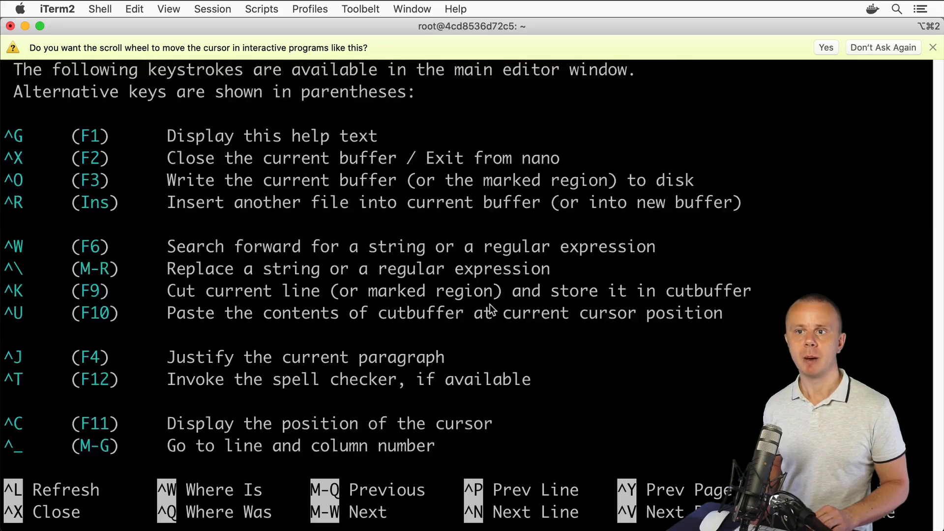
scroll("down", 3)
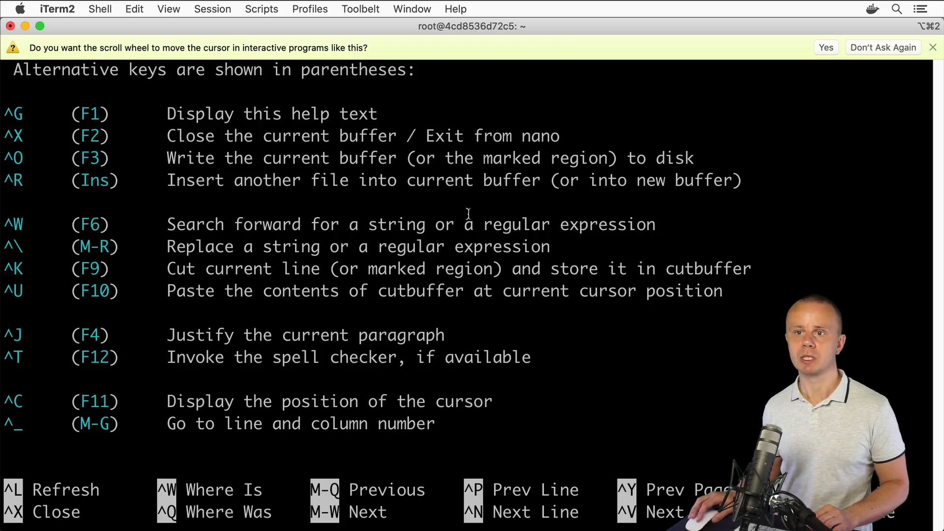
scroll("down", 3)
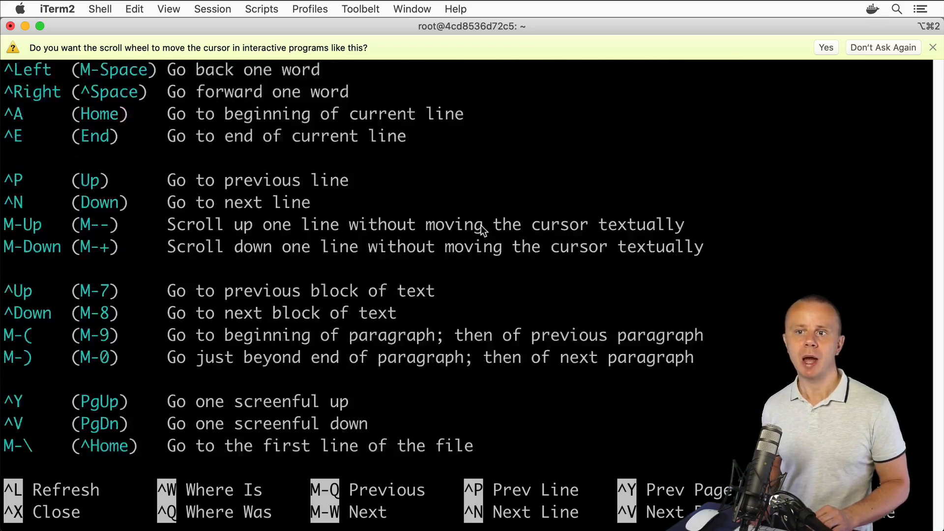
scroll("down", 3)
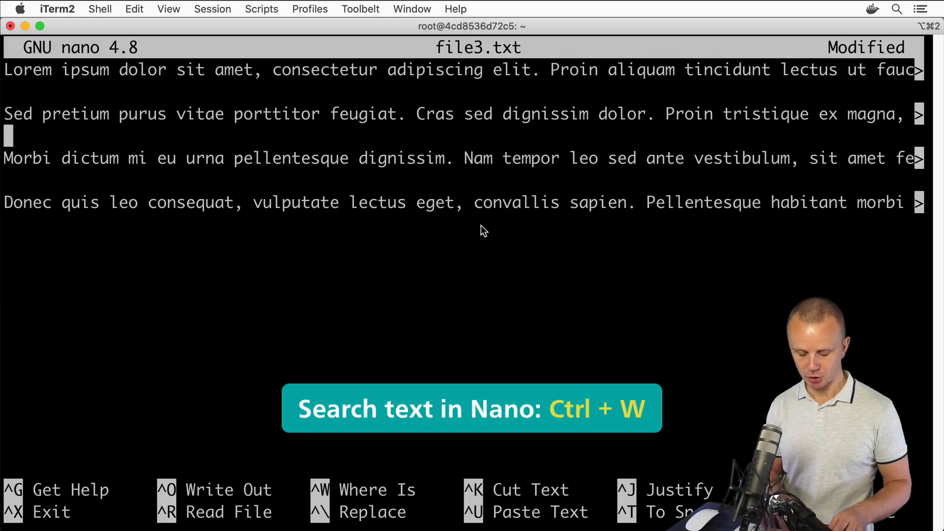
Search for 'sap' with Ctrl+W, jumping to 'sapien' in the third paragraph and selecting it
key("ctrl+w")
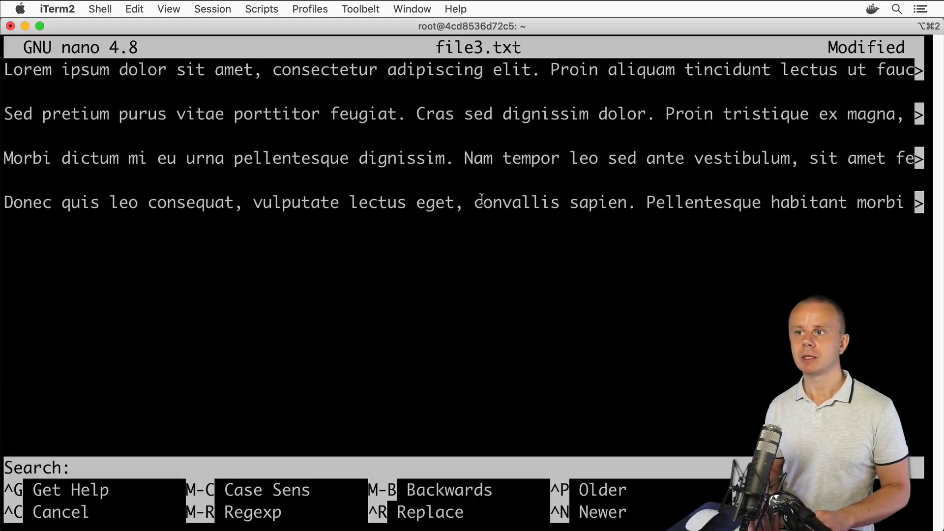
mouse_move(531, 257)
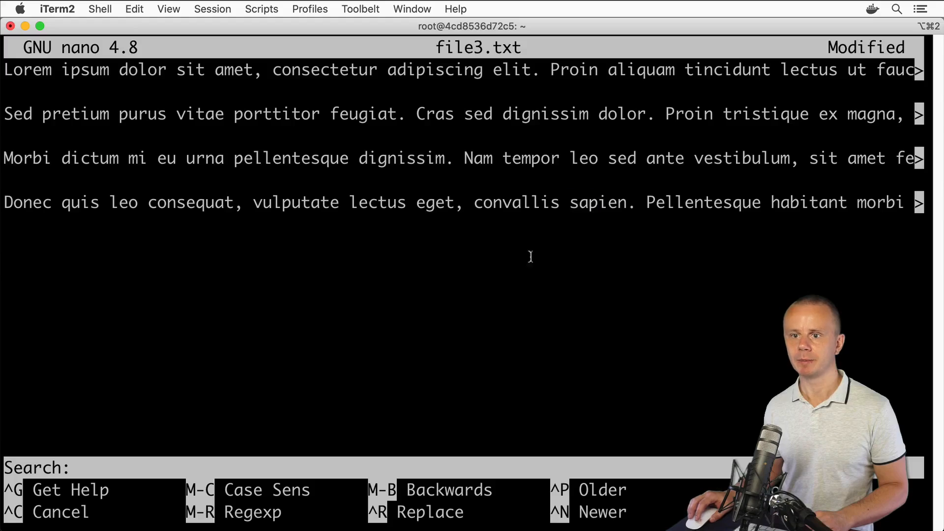
type("sap")
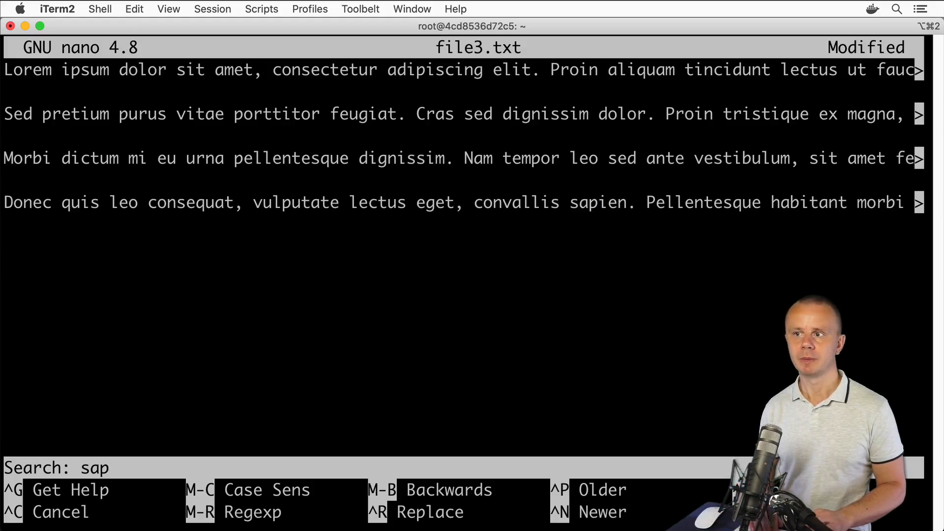
key("Return")
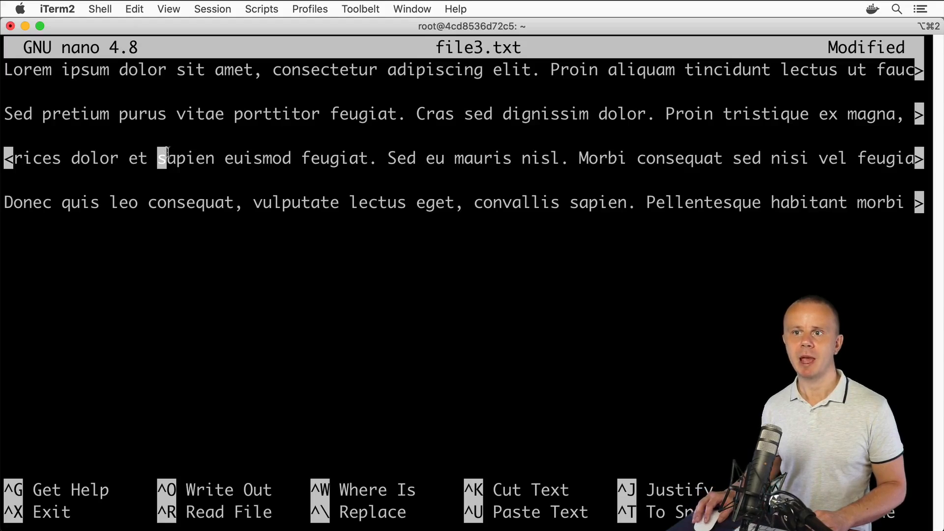
double_click(188, 158)
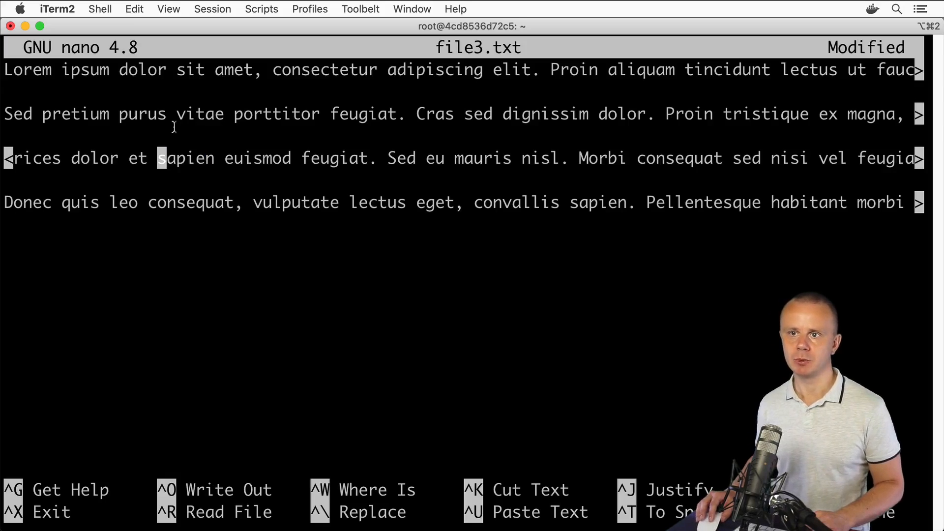
double_click(185, 158)
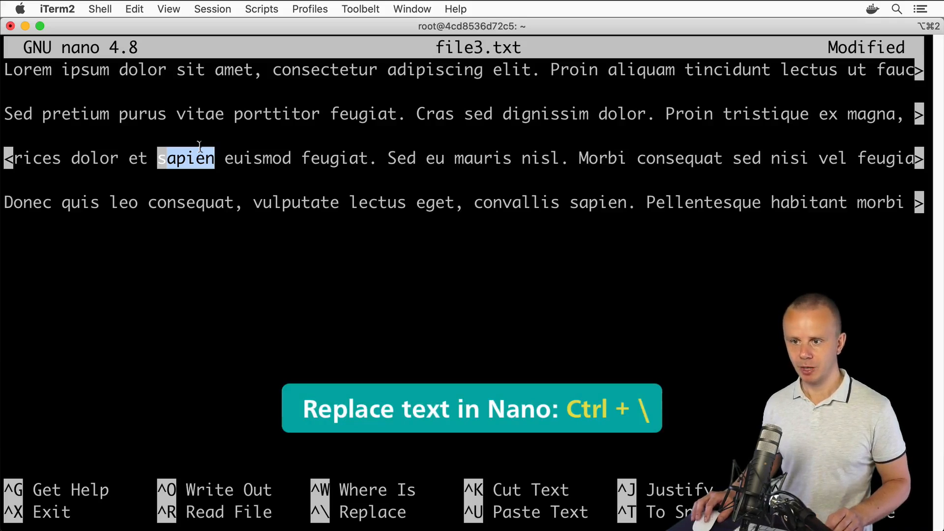
Replace every 'sapien' with 'hello' at once, changing all three occurrences
key("ctrl+\\")
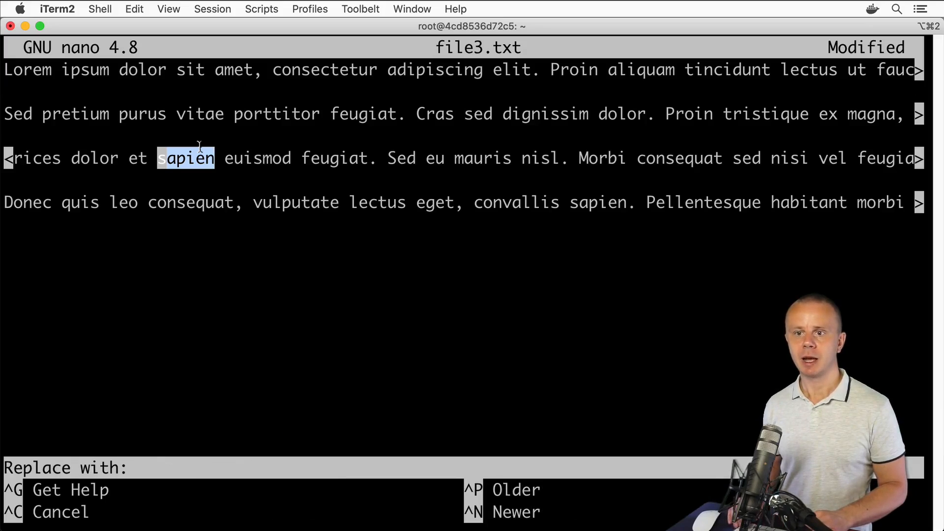
type("hell")
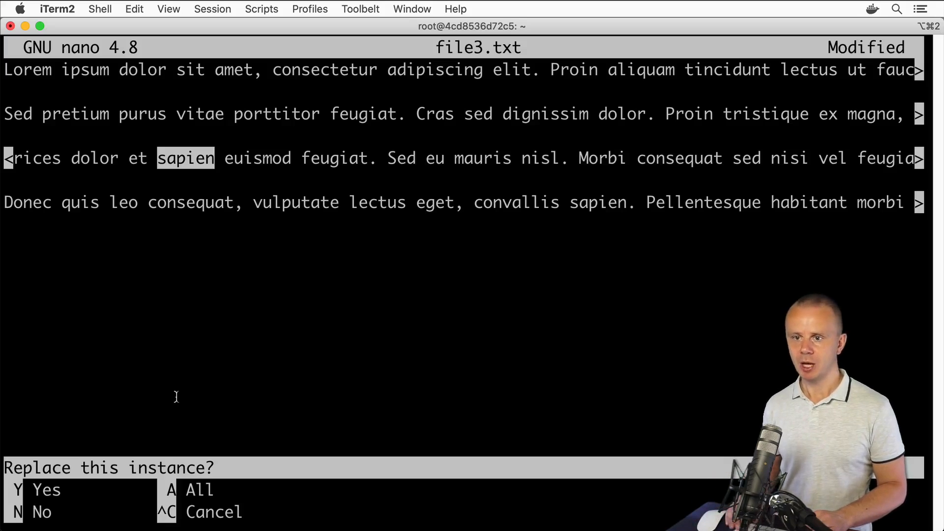
key("a")
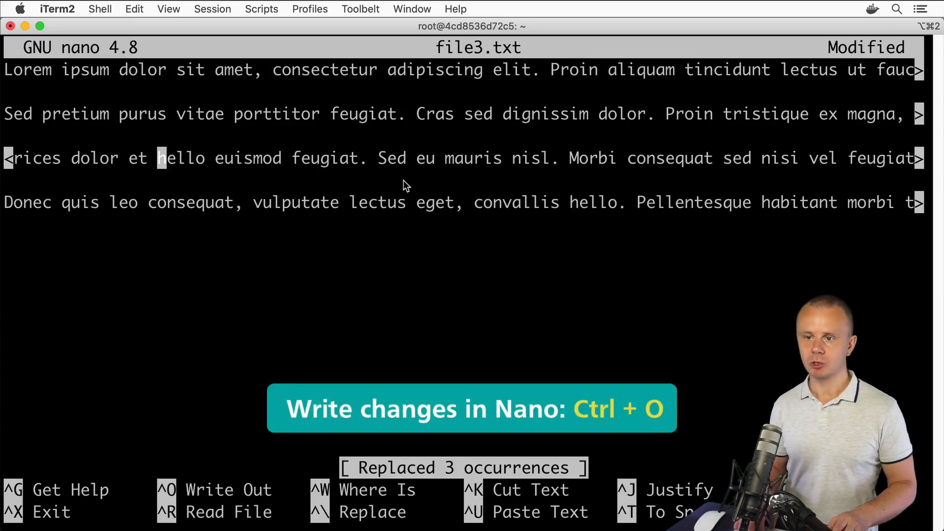
Write file3.txt to disk (7 lines) and quit nano back to the shell prompt
key("ctrl+o")
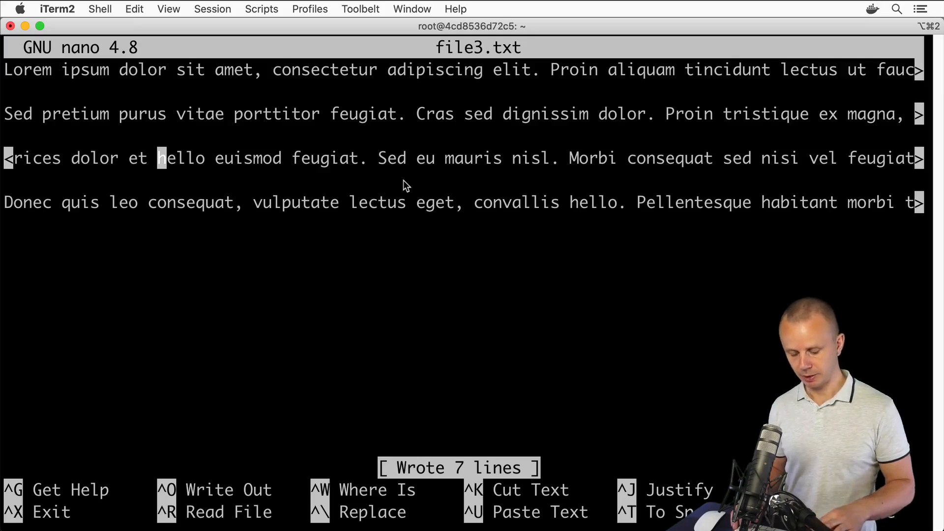
key("ctrl+x")
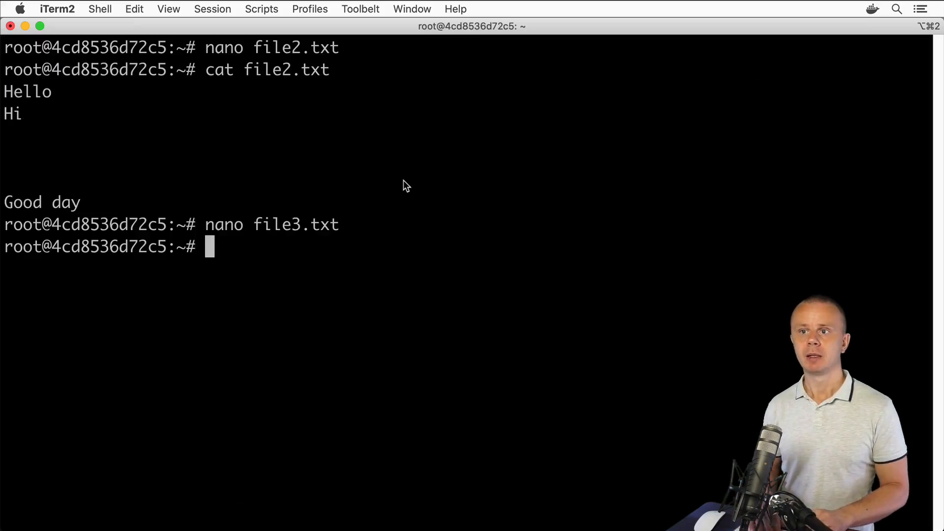
Print file3.txt with cat, showing the lorem ipsum text with 'hello' replacements
type("cat file3")
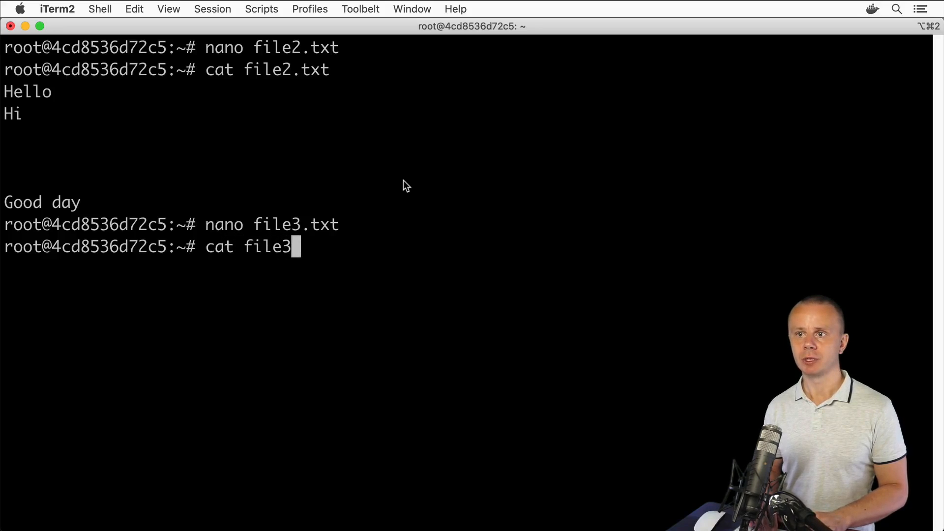
key("Return")
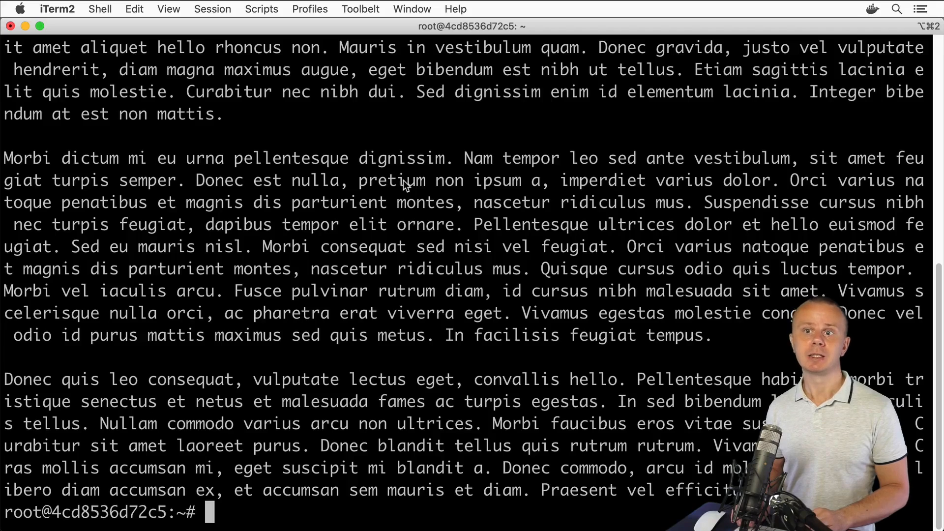